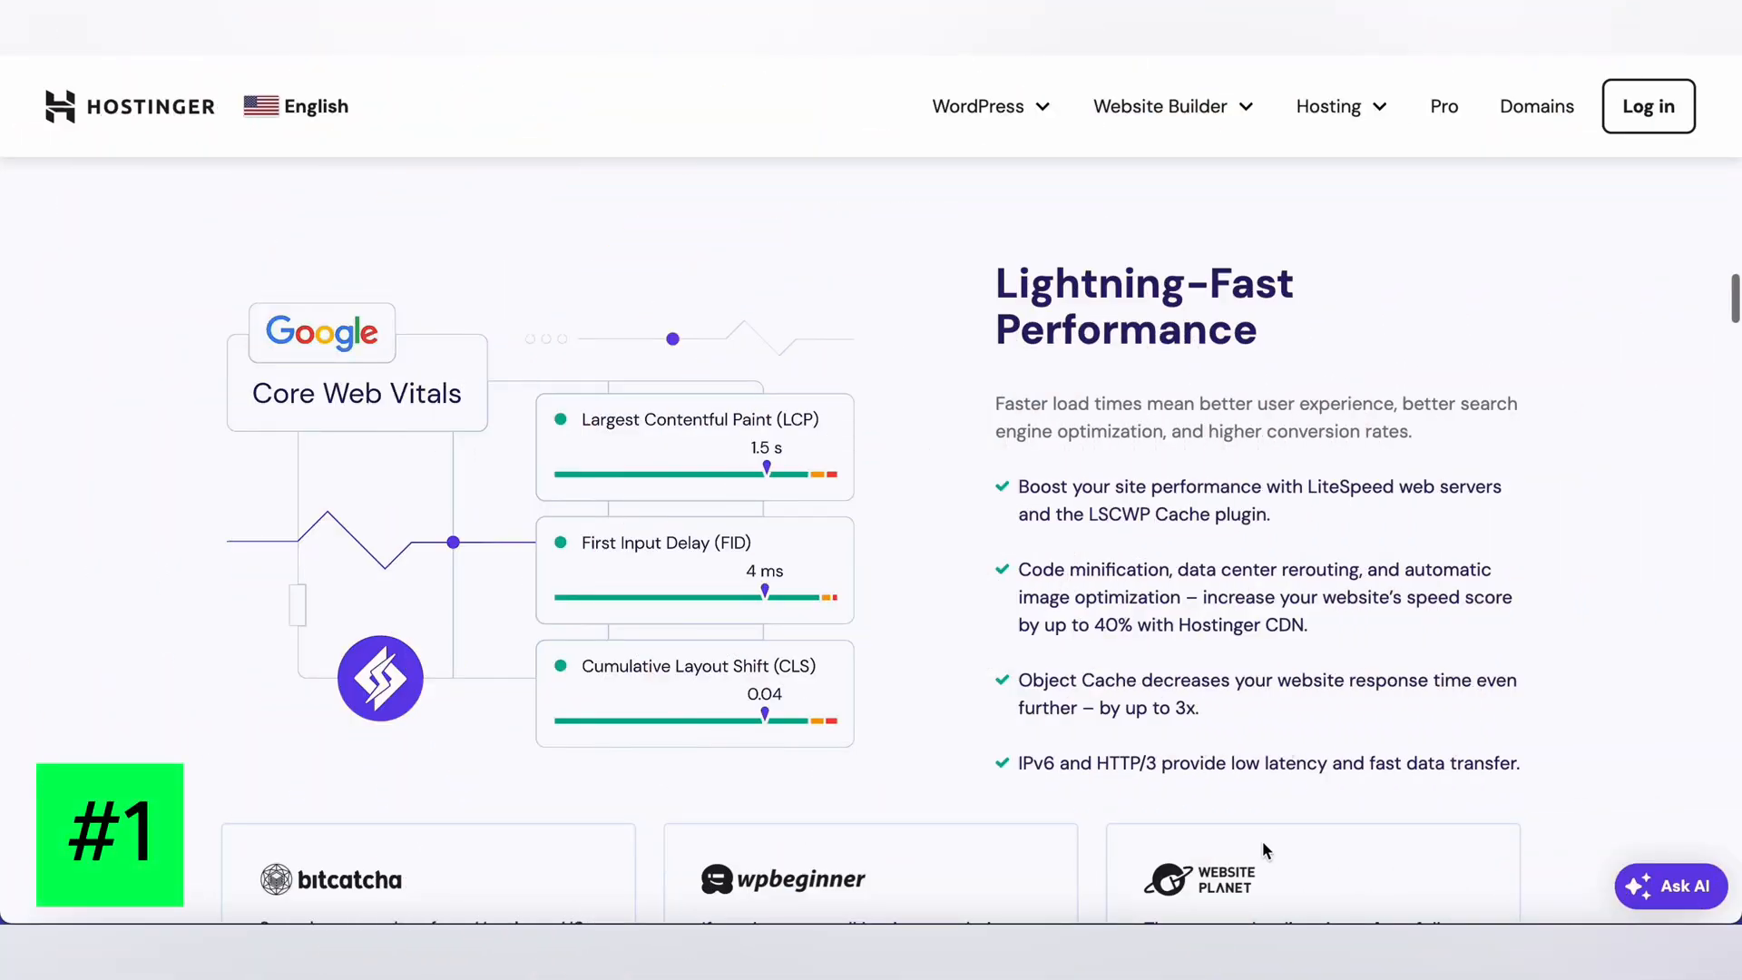
{"action": "scroll", "scroll_direction": "down", "scroll_amount": 3}
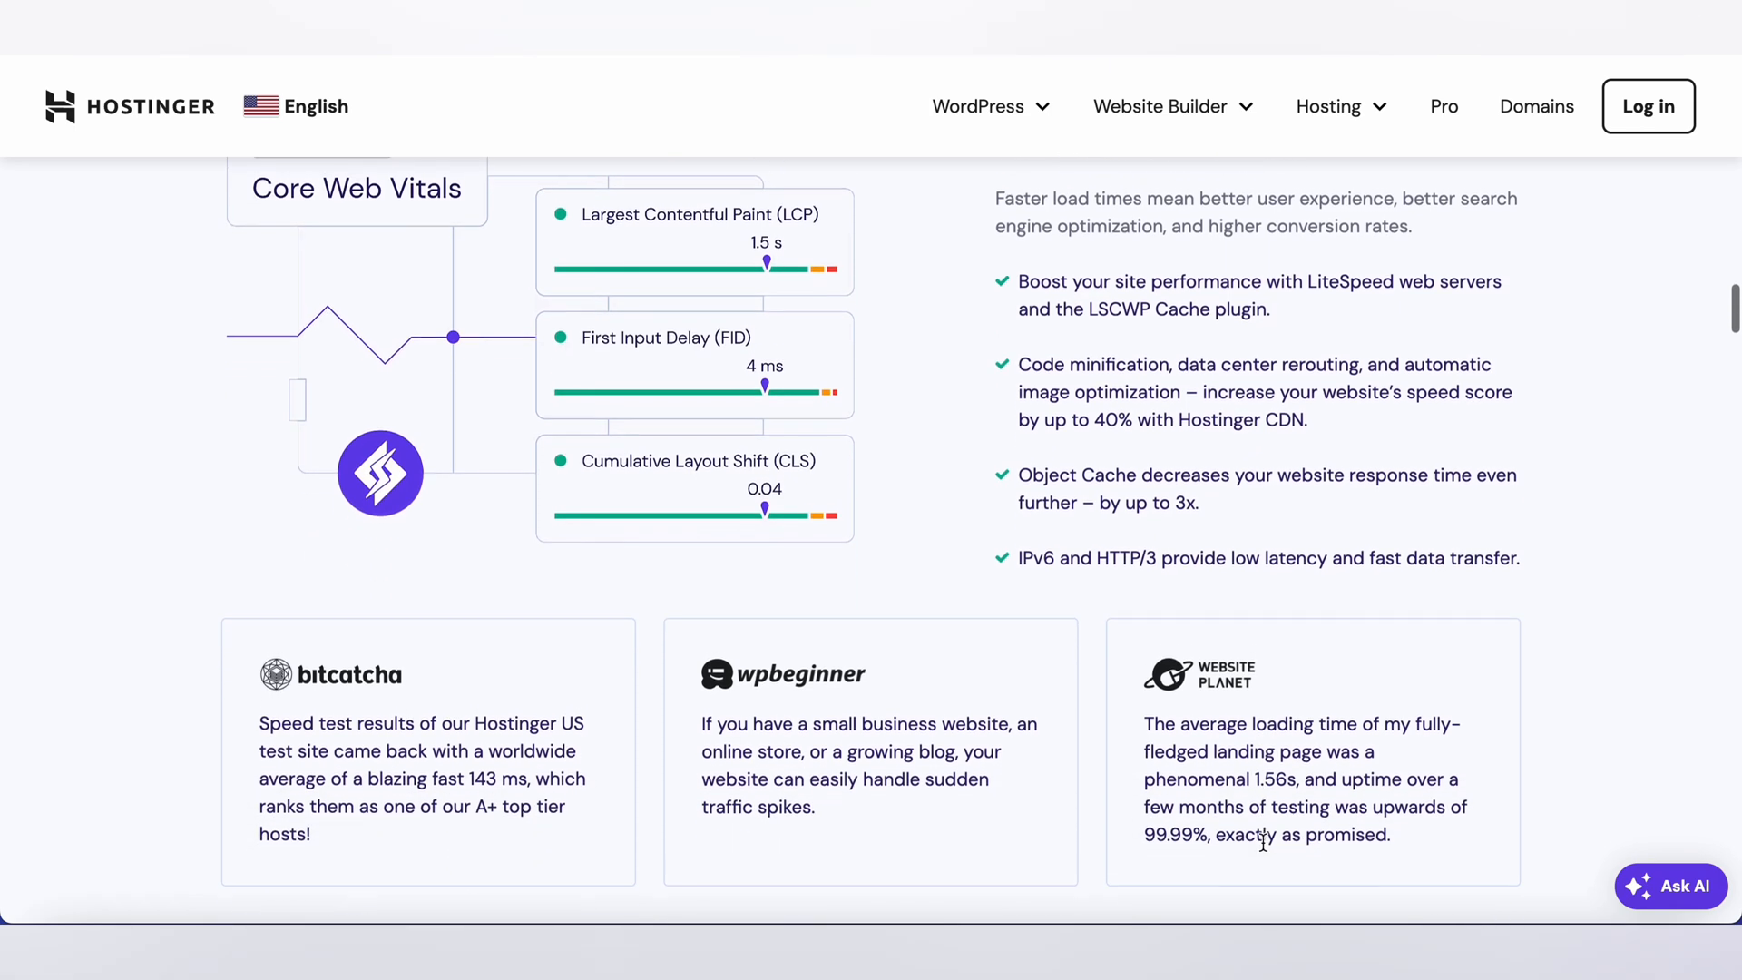
{"action": "scroll", "scroll_direction": "down", "scroll_amount": 3}
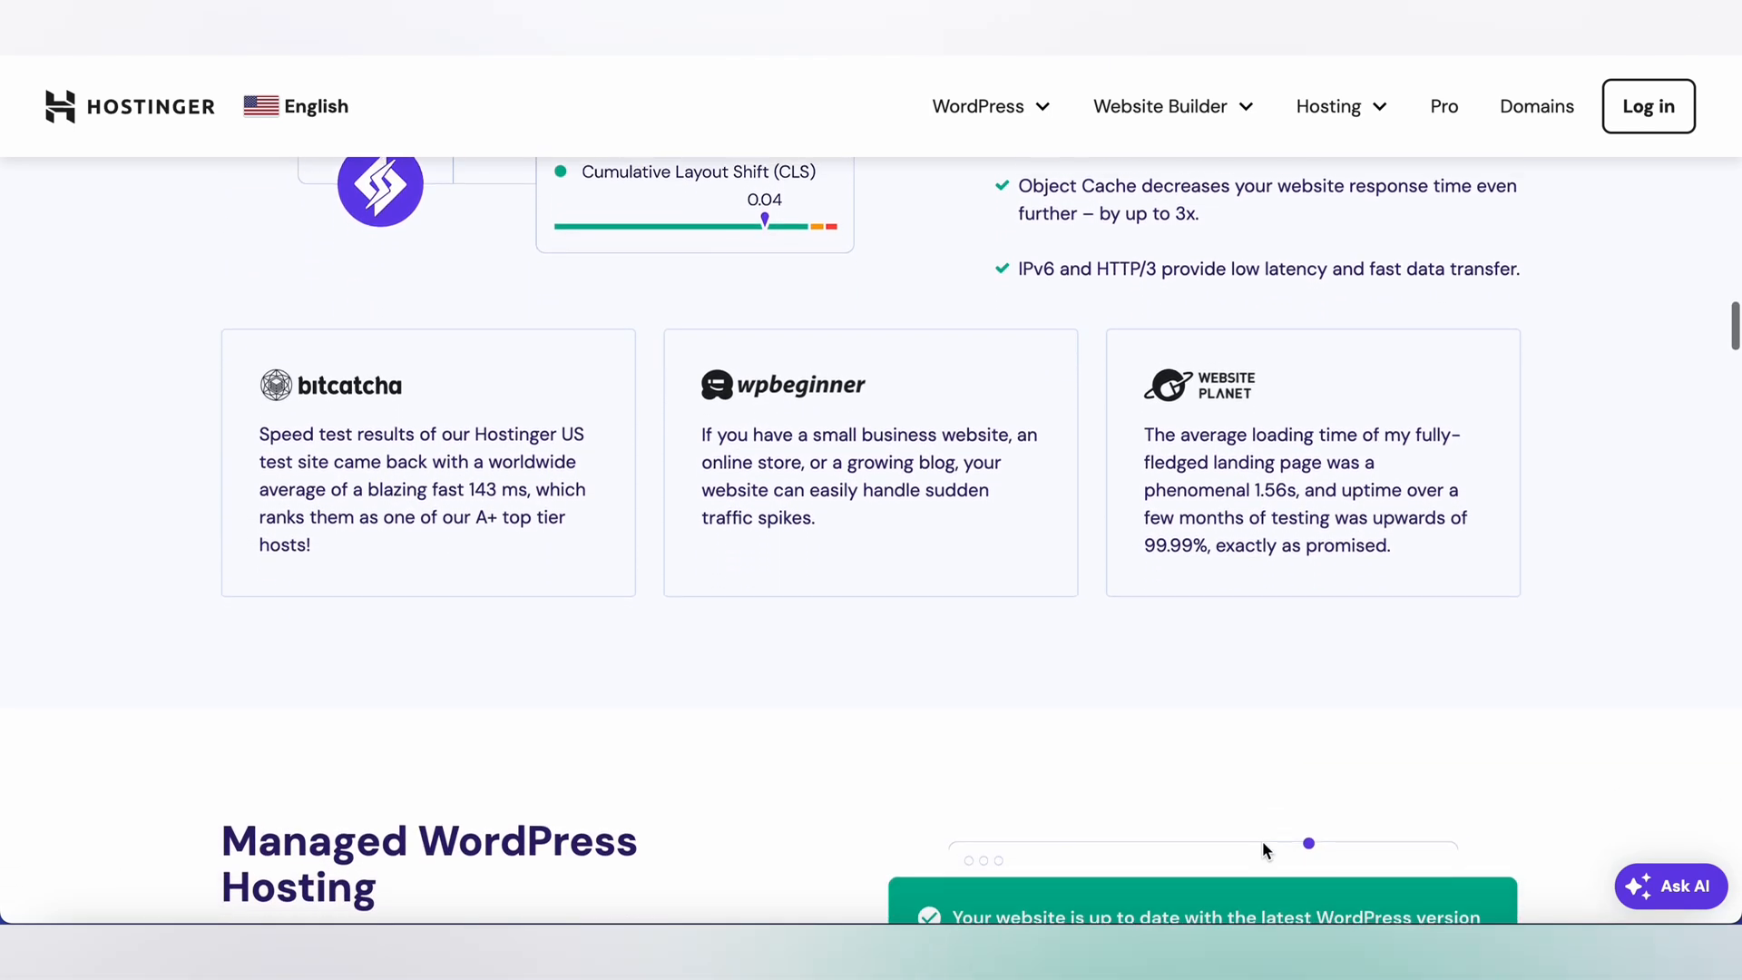
{"action": "scroll", "scroll_direction": "down", "scroll_amount": 3}
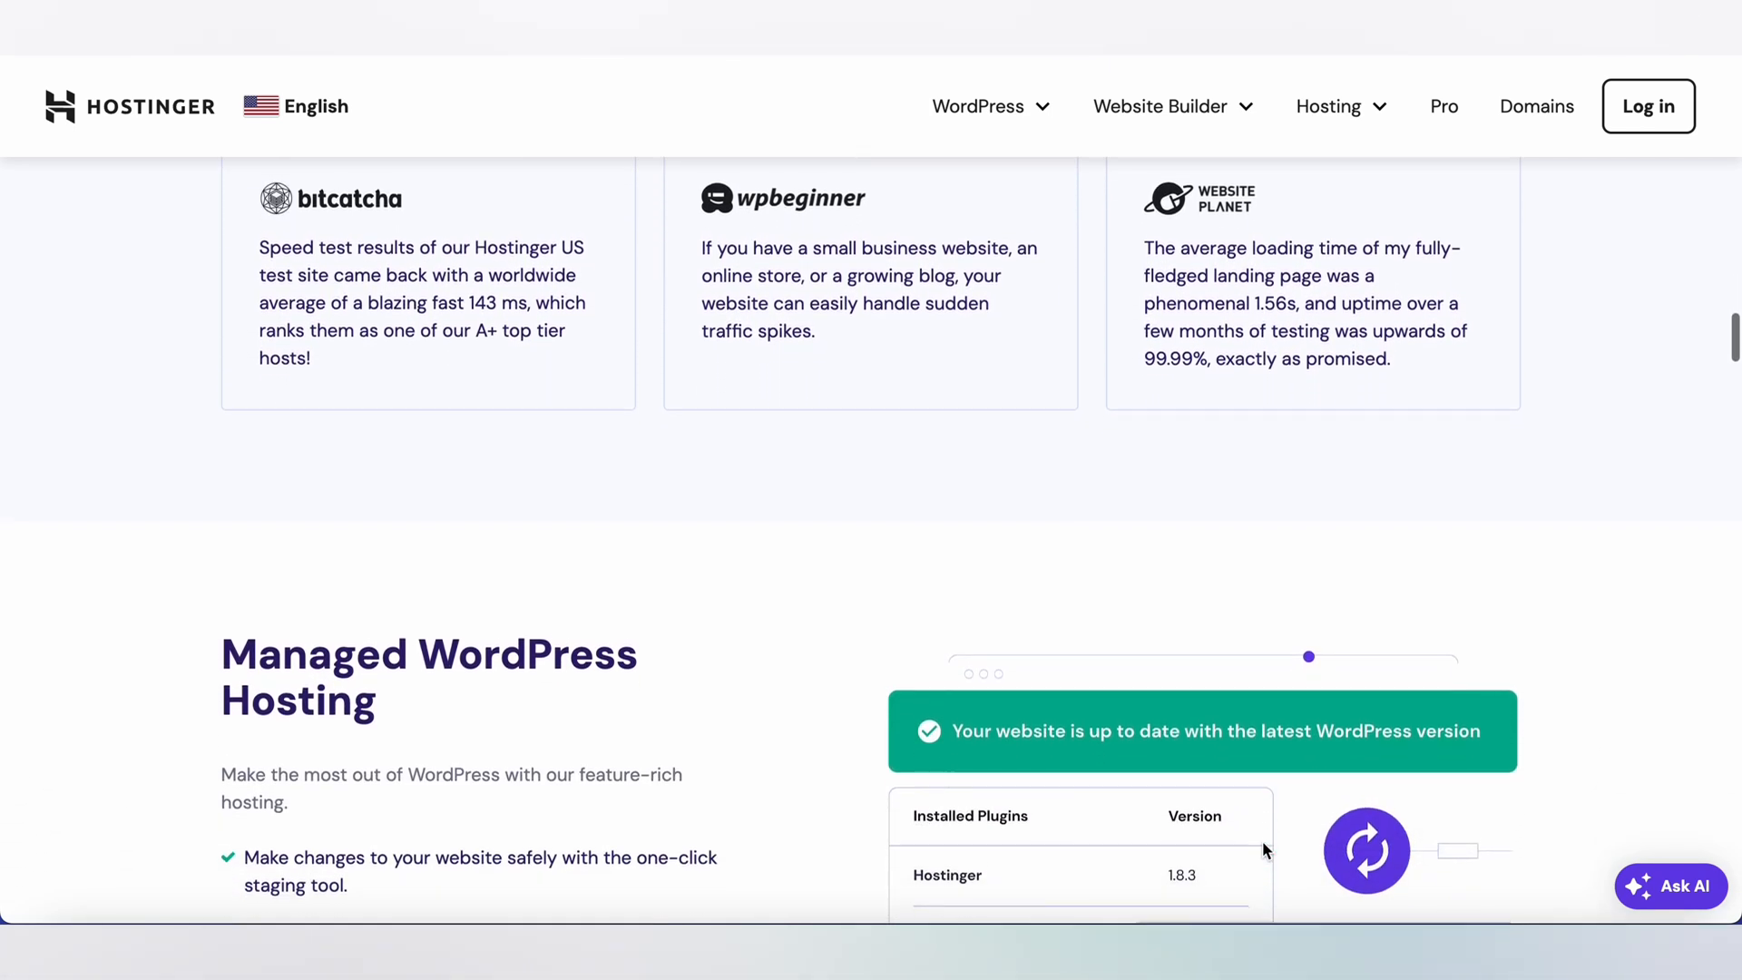
{"action": "scroll", "scroll_direction": "down", "scroll_amount": 3}
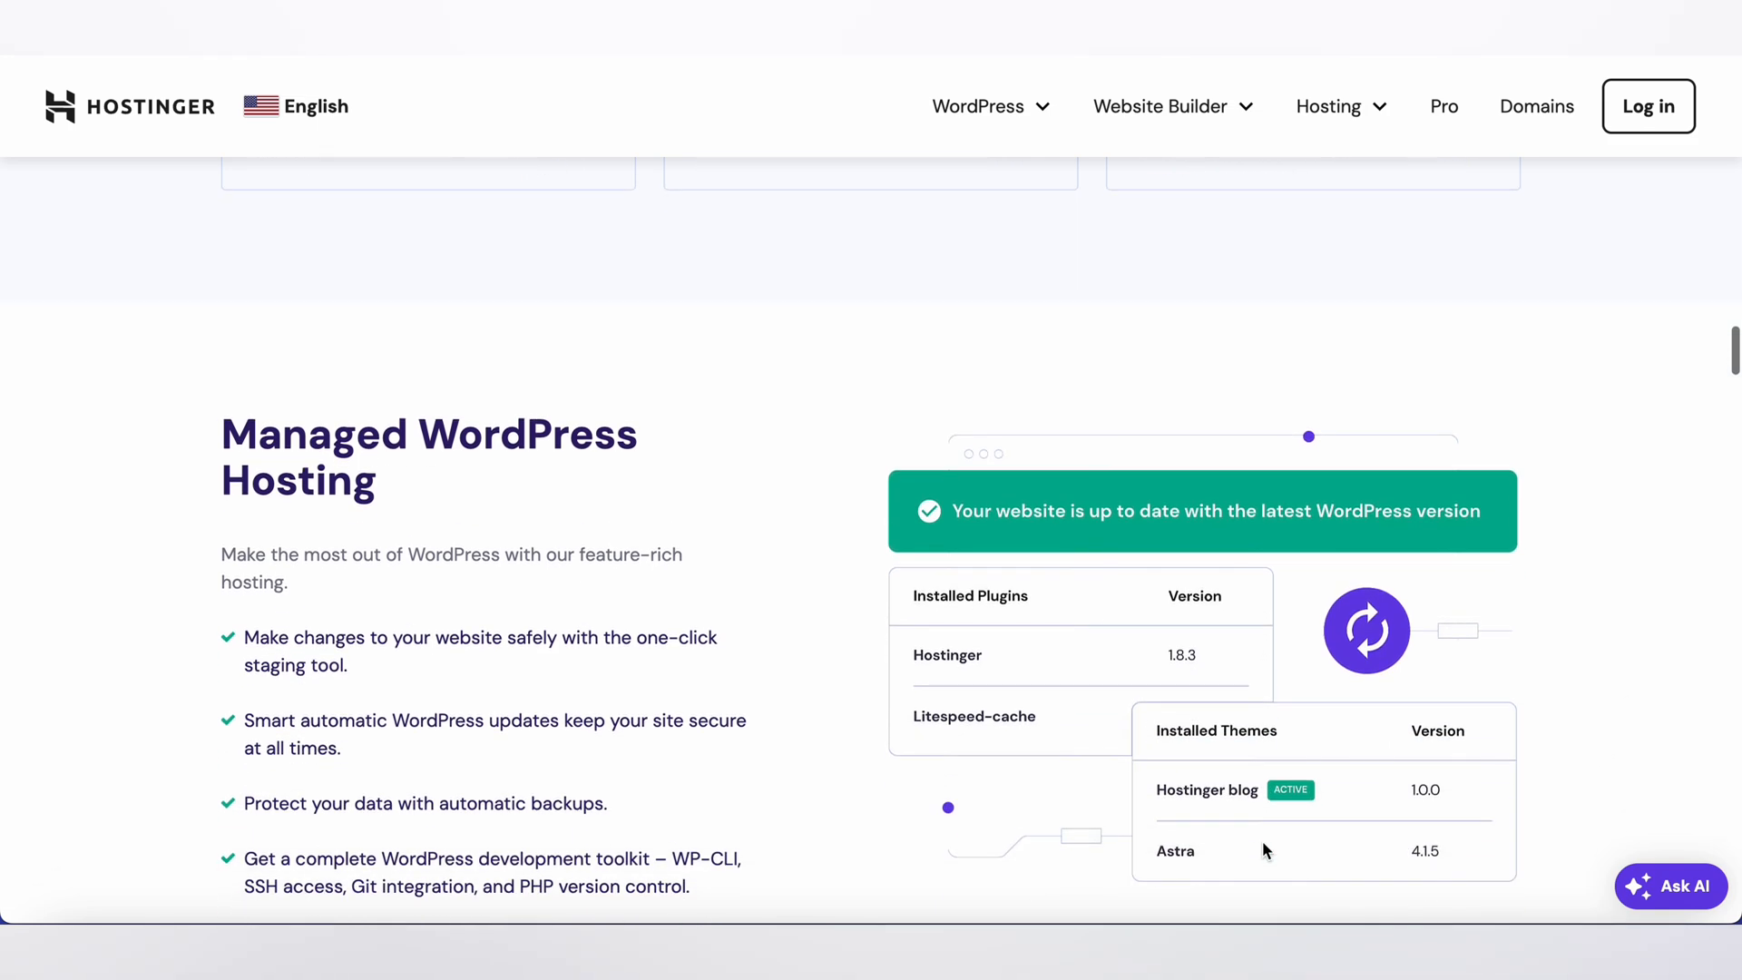
{"action": "scroll", "scroll_direction": "down", "scroll_amount": 3}
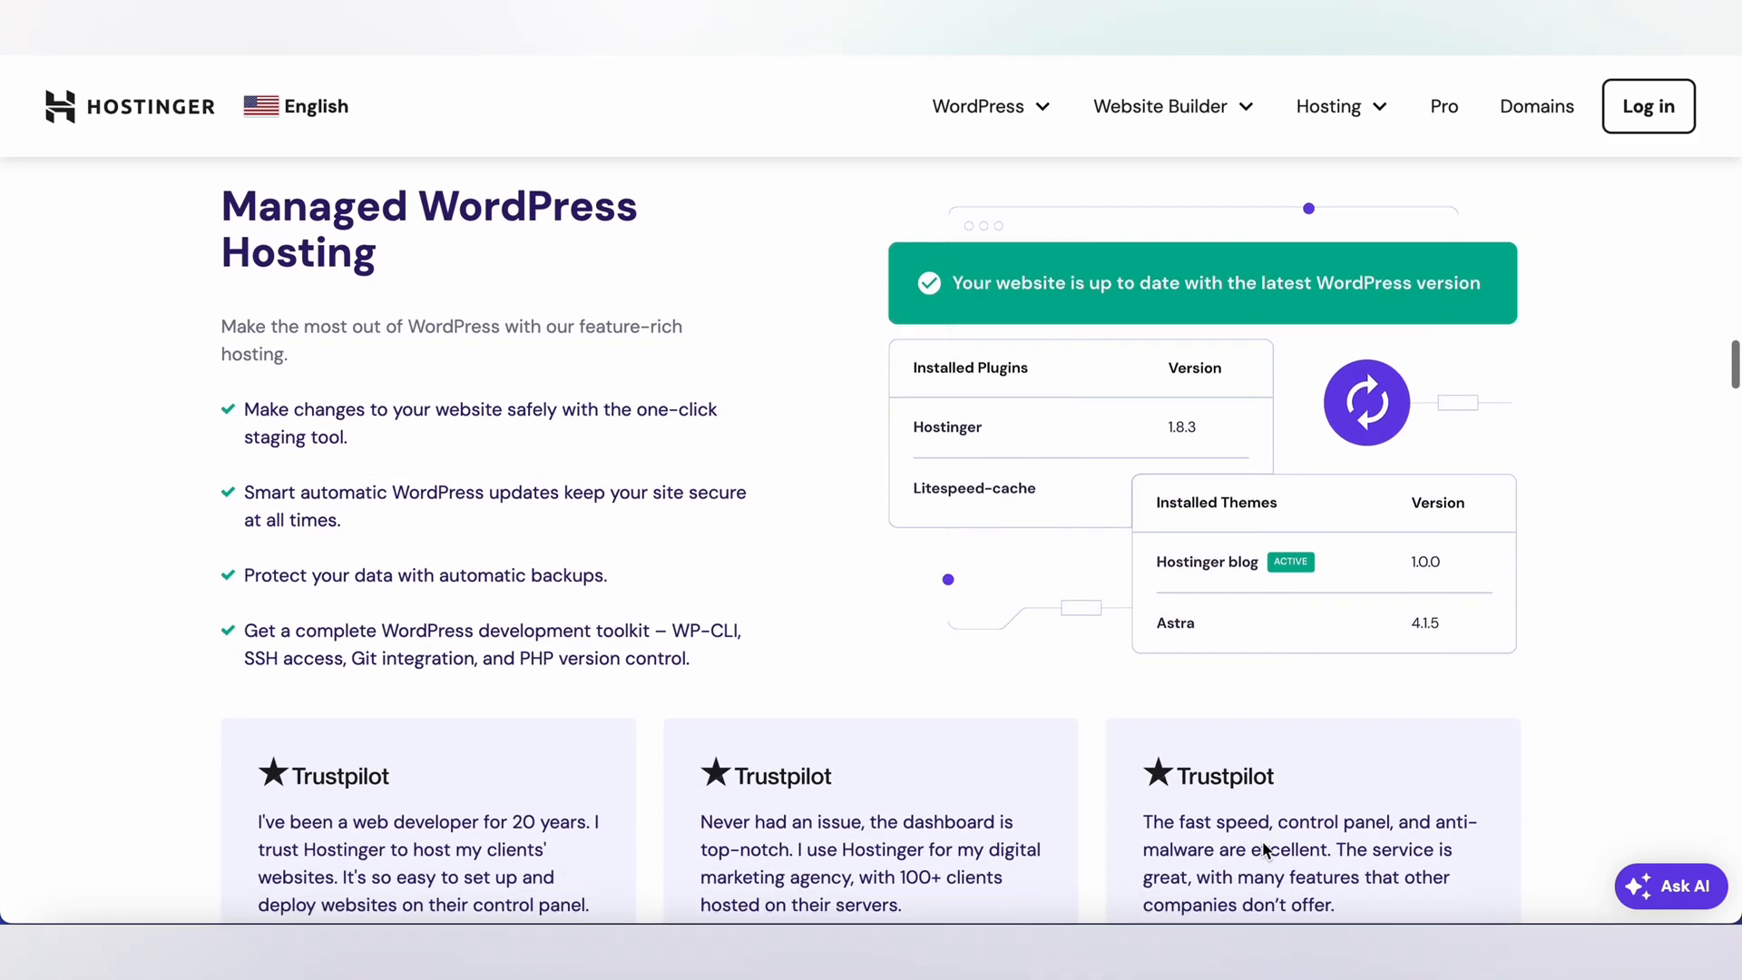
{"action": "scroll", "scroll_direction": "down", "scroll_amount": 3}
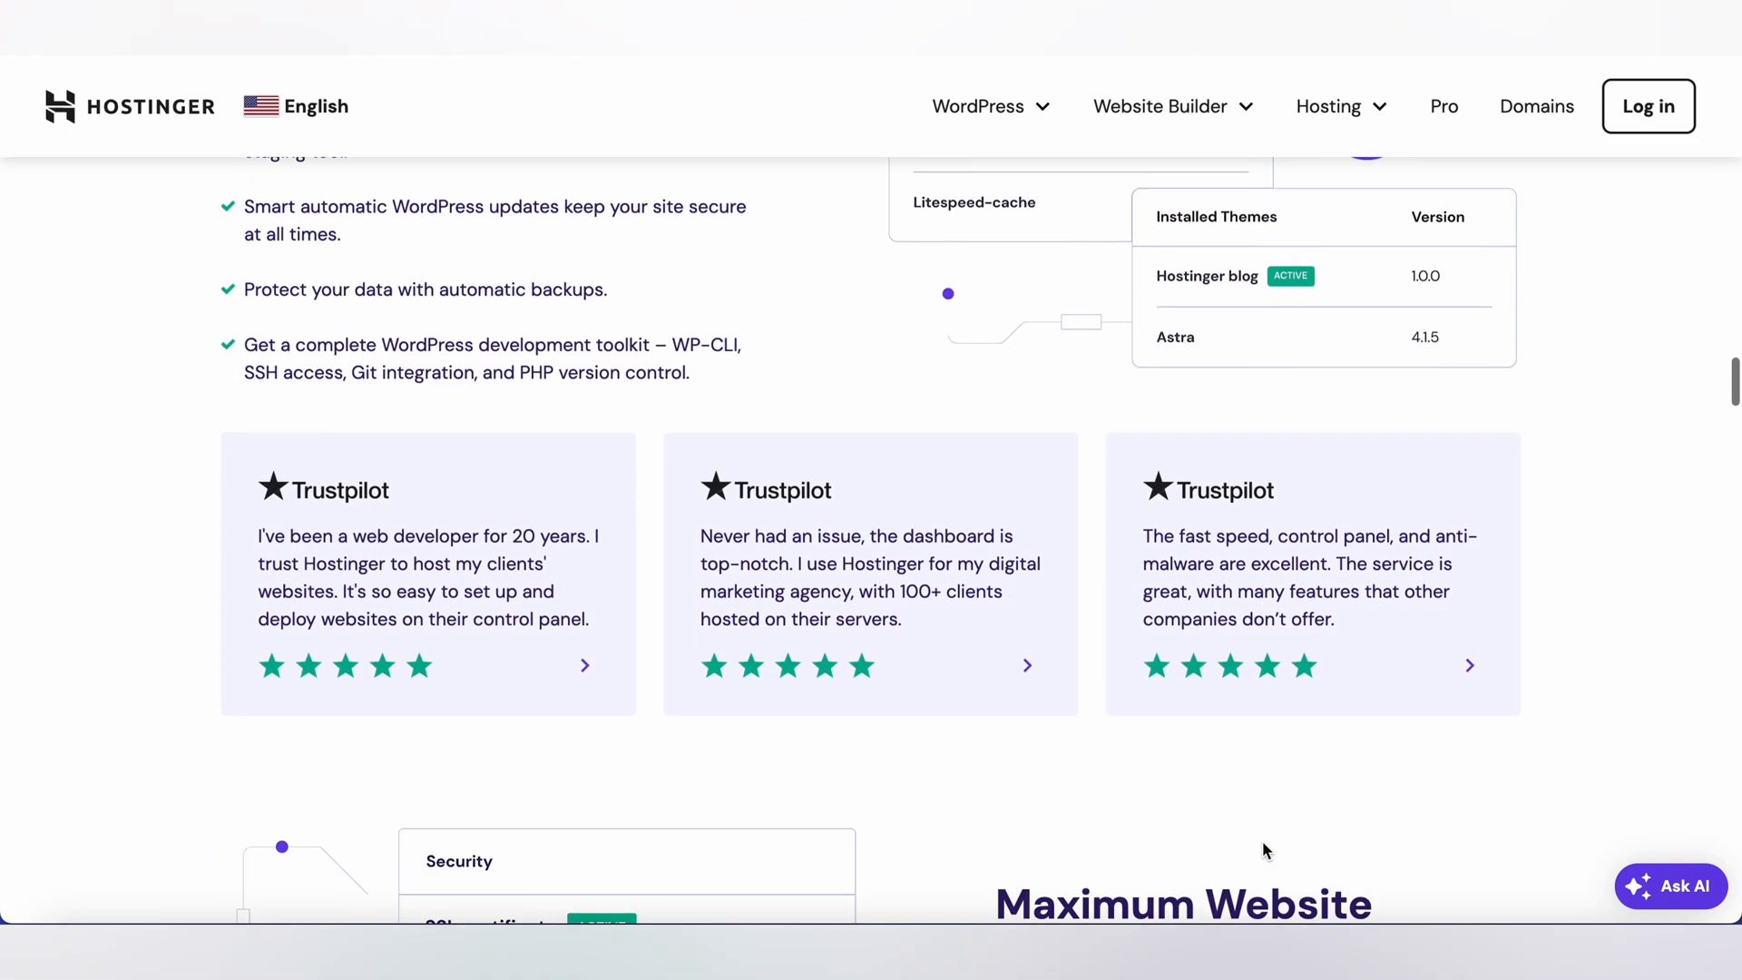
{"action": "scroll", "scroll_direction": "down", "scroll_amount": 3}
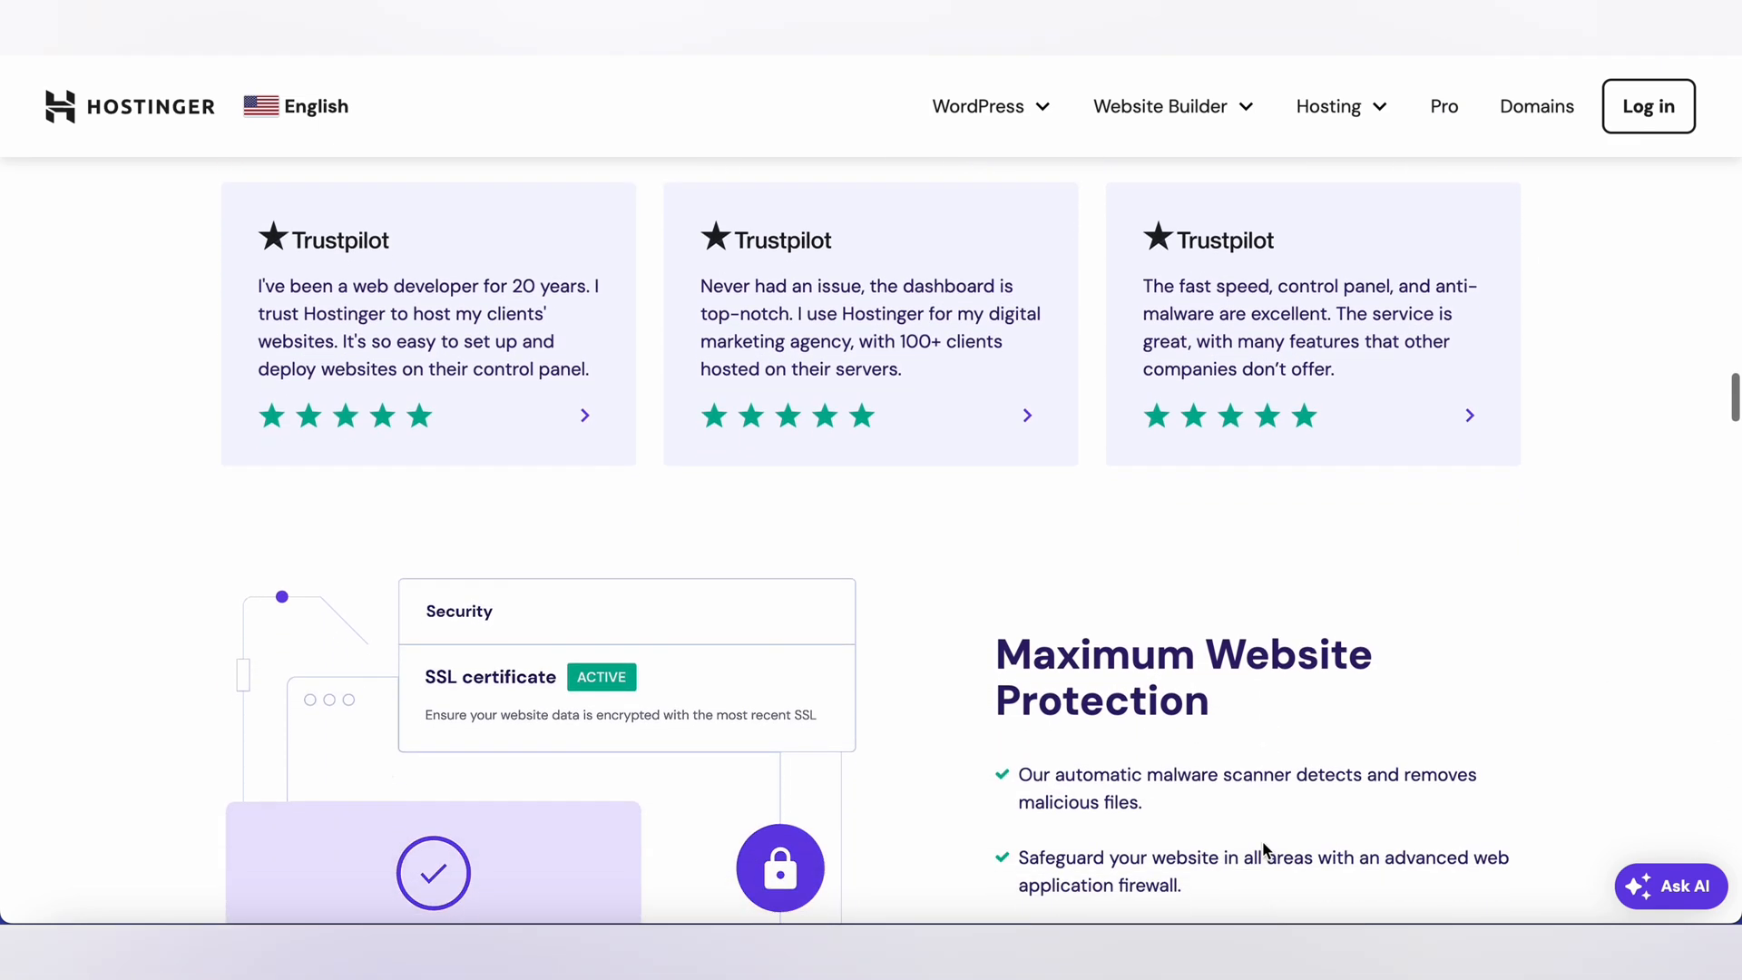
{"action": "scroll", "scroll_direction": "down", "scroll_amount": 3}
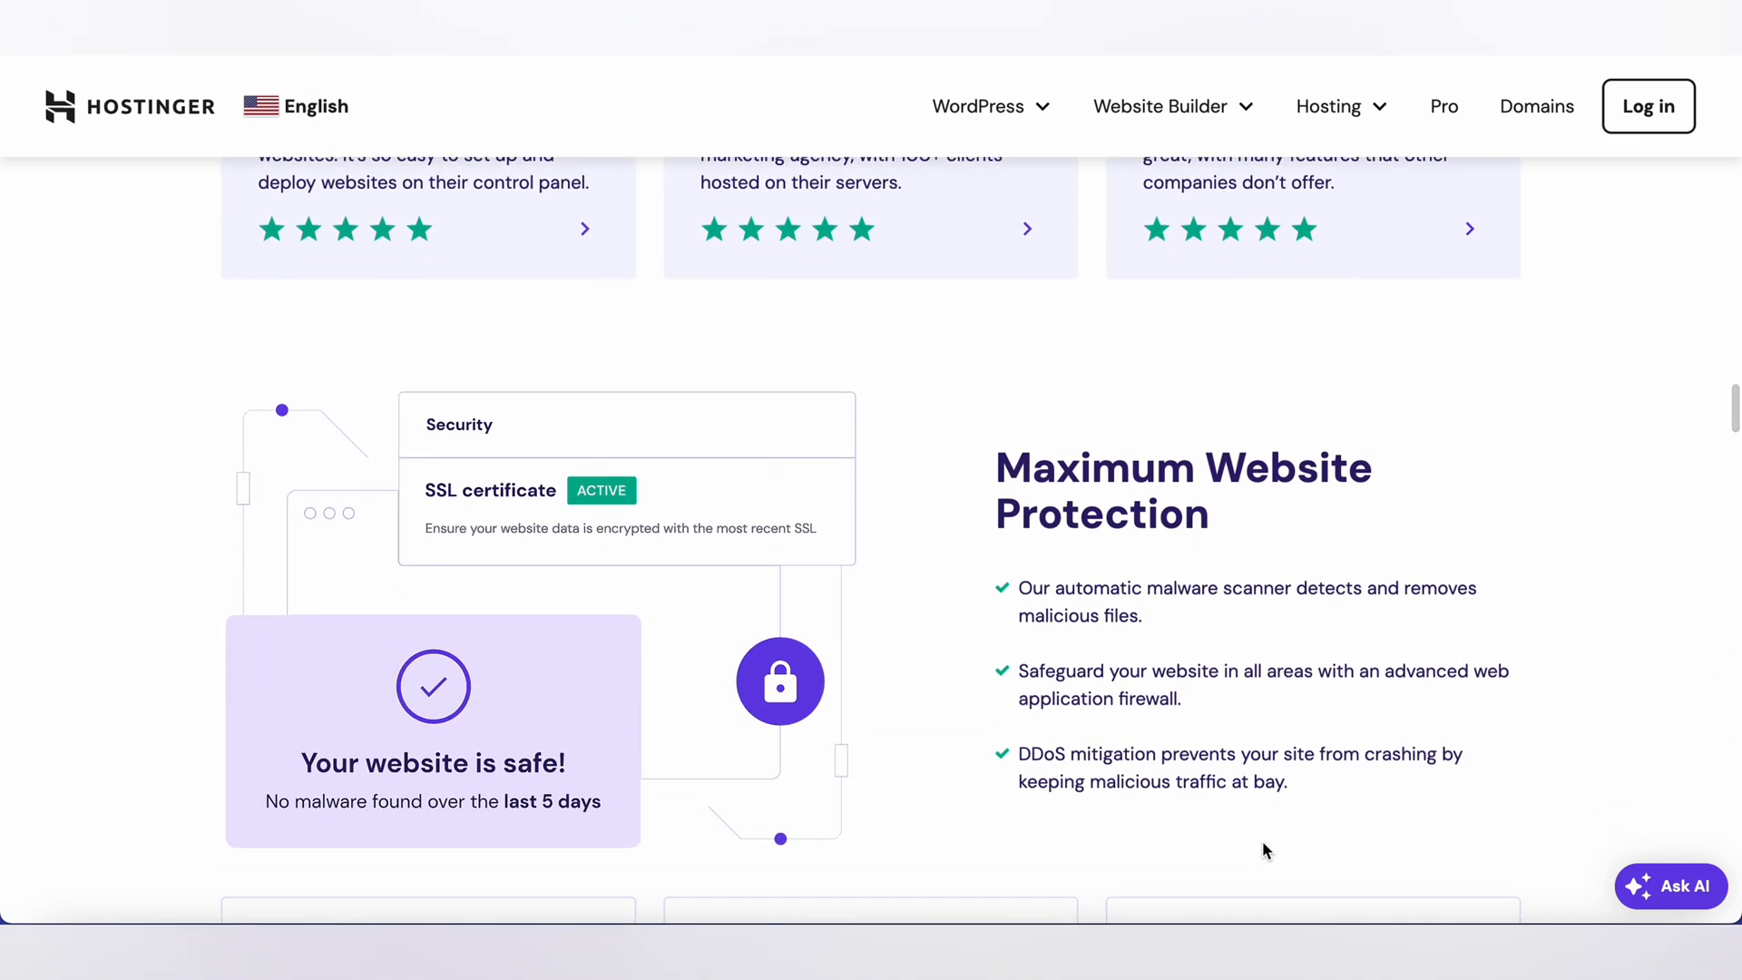
{"action": "scroll", "scroll_direction": "down", "scroll_amount": 3}
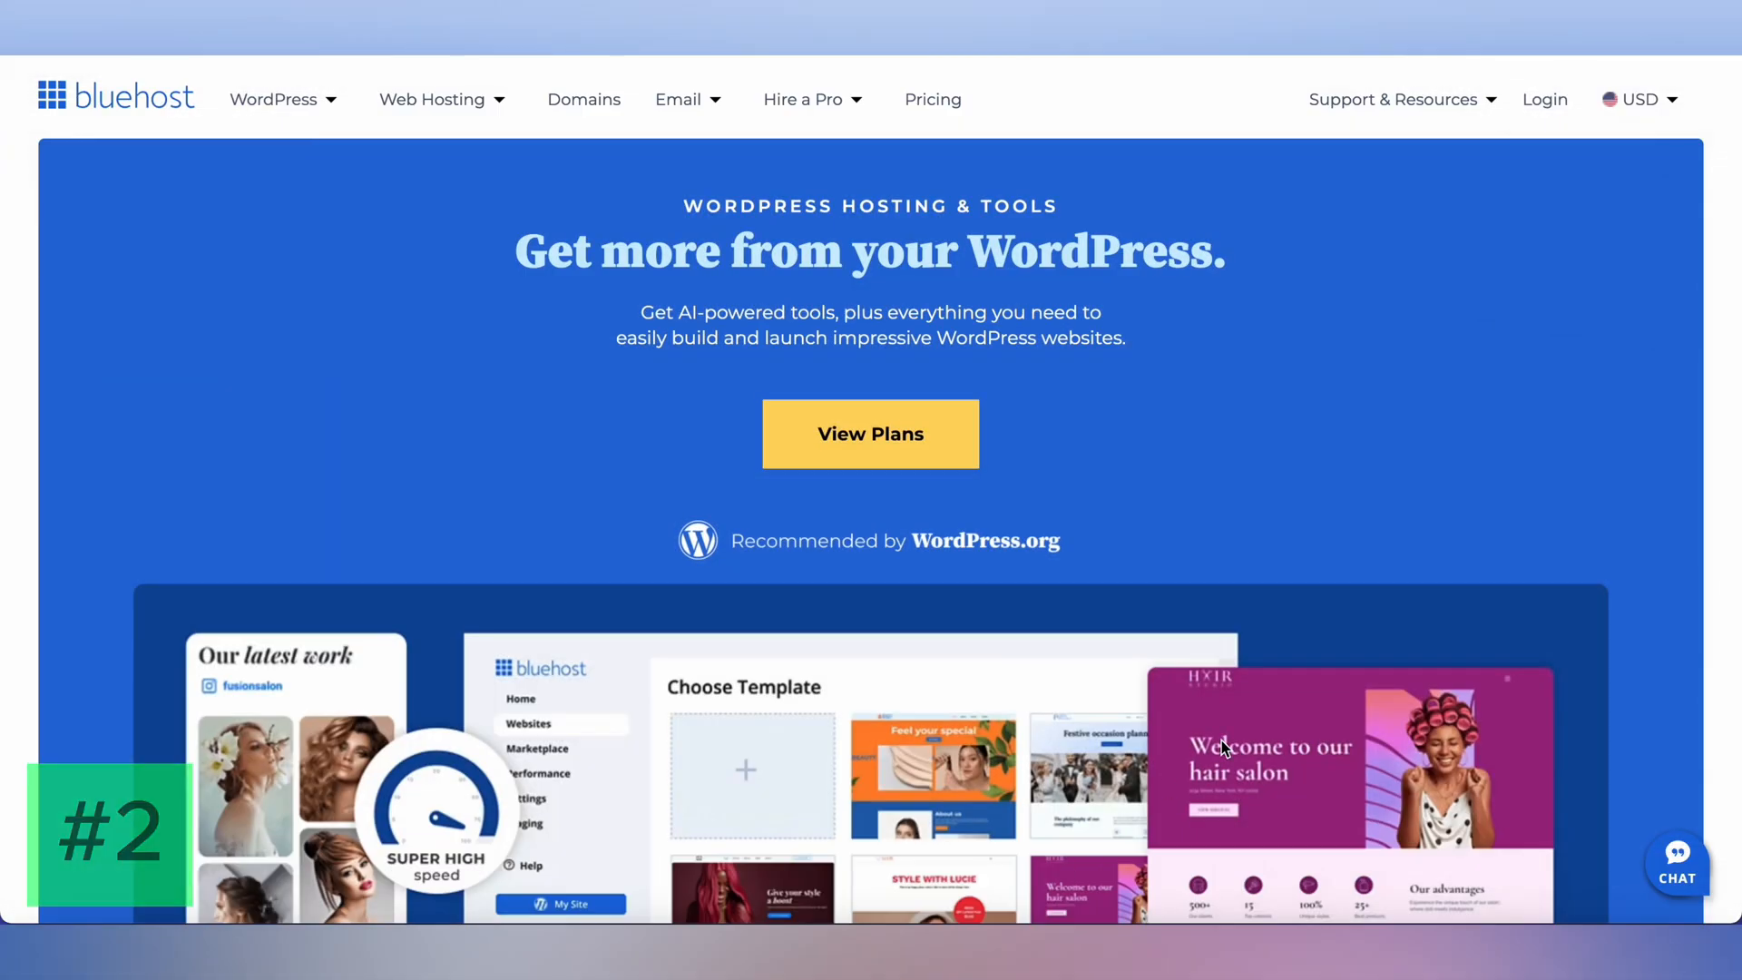
{"action": "scroll", "scroll_direction": "down", "scroll_amount": 3}
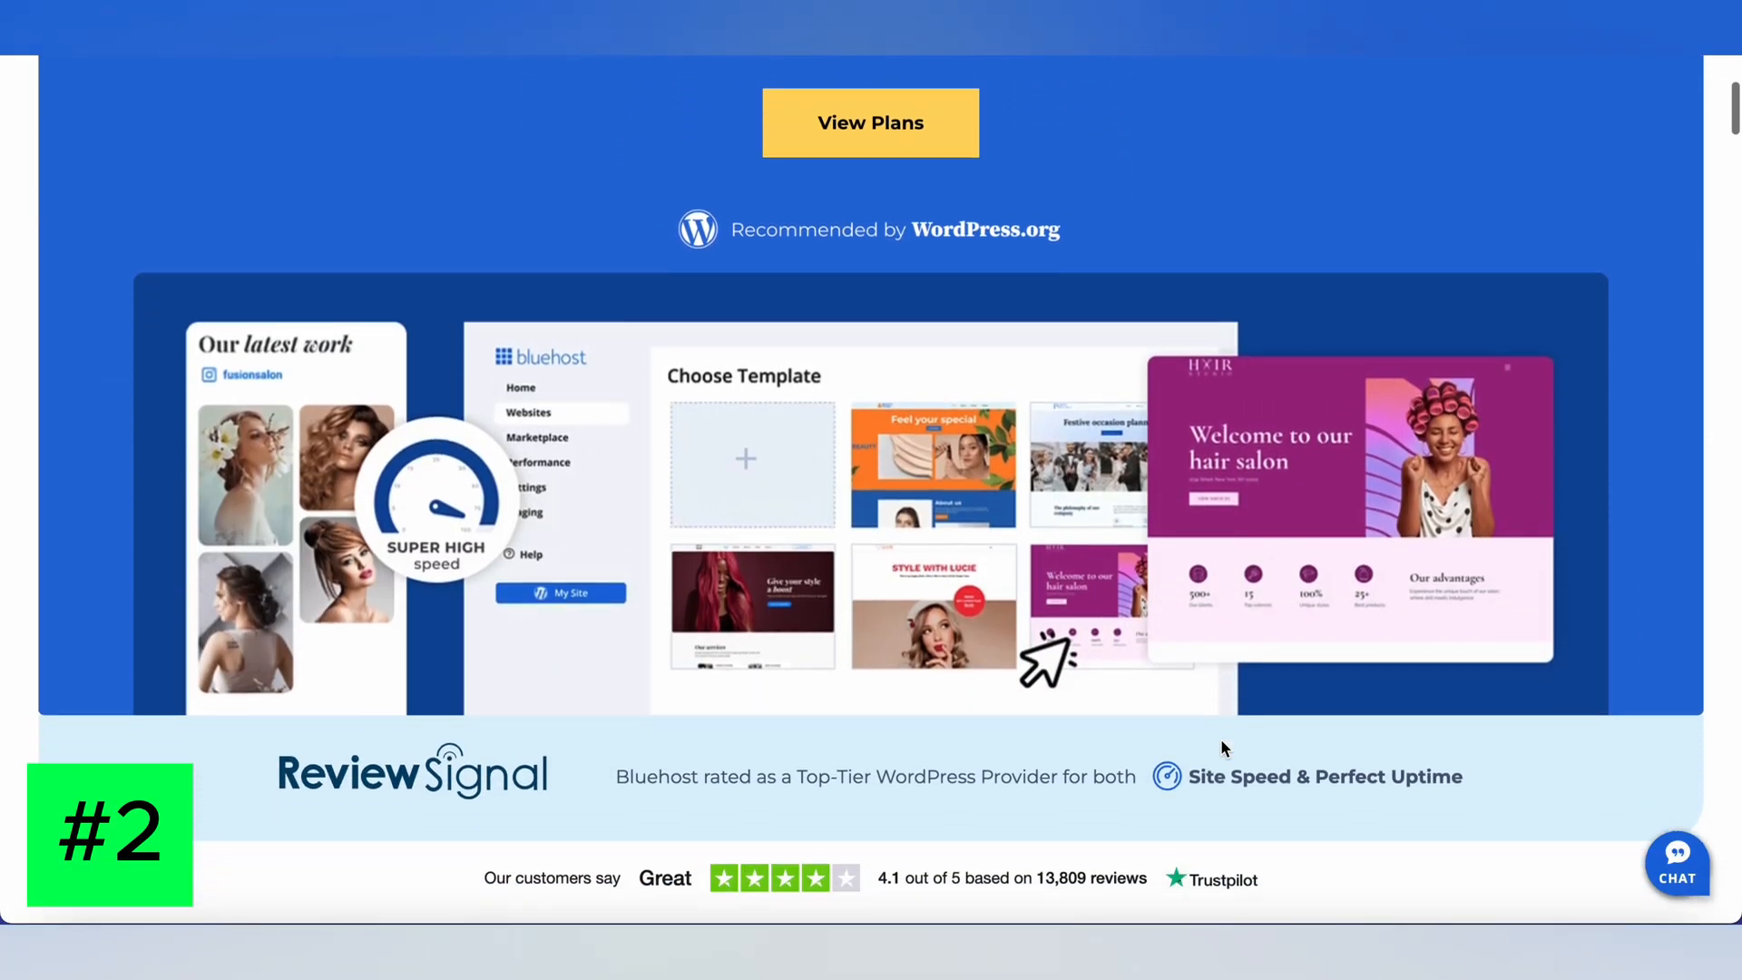
{"action": "scroll", "scroll_direction": "down", "scroll_amount": 3}
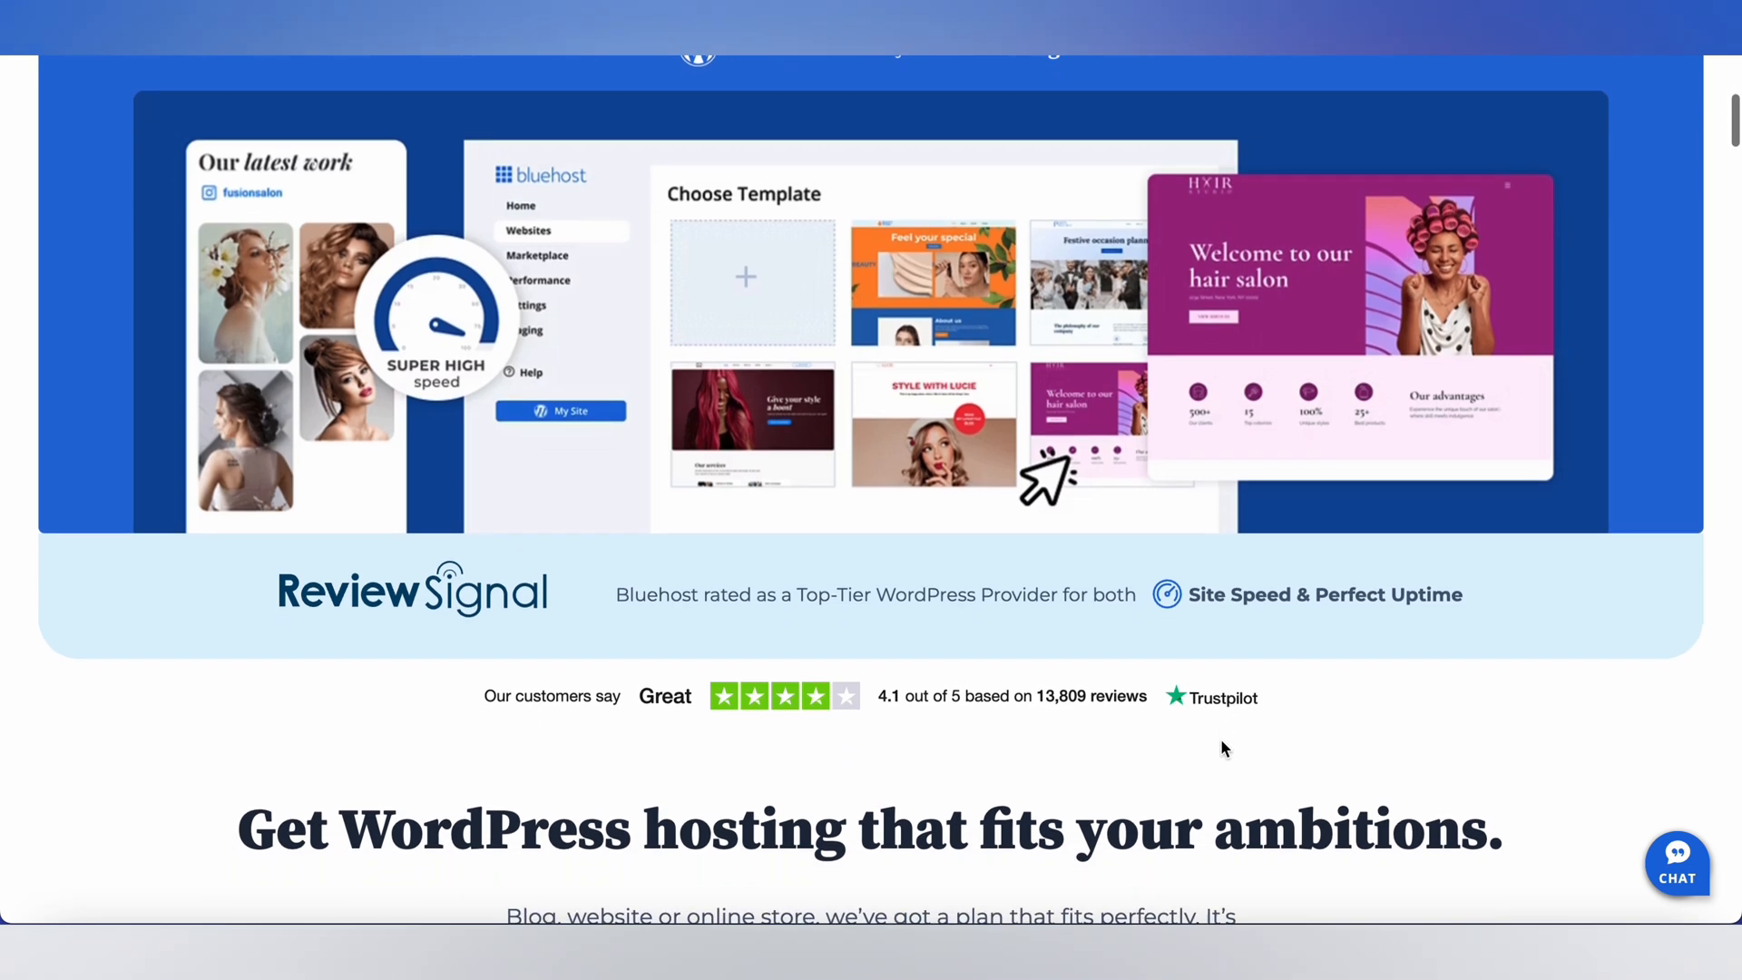
{"action": "scroll", "scroll_direction": "down", "scroll_amount": 3}
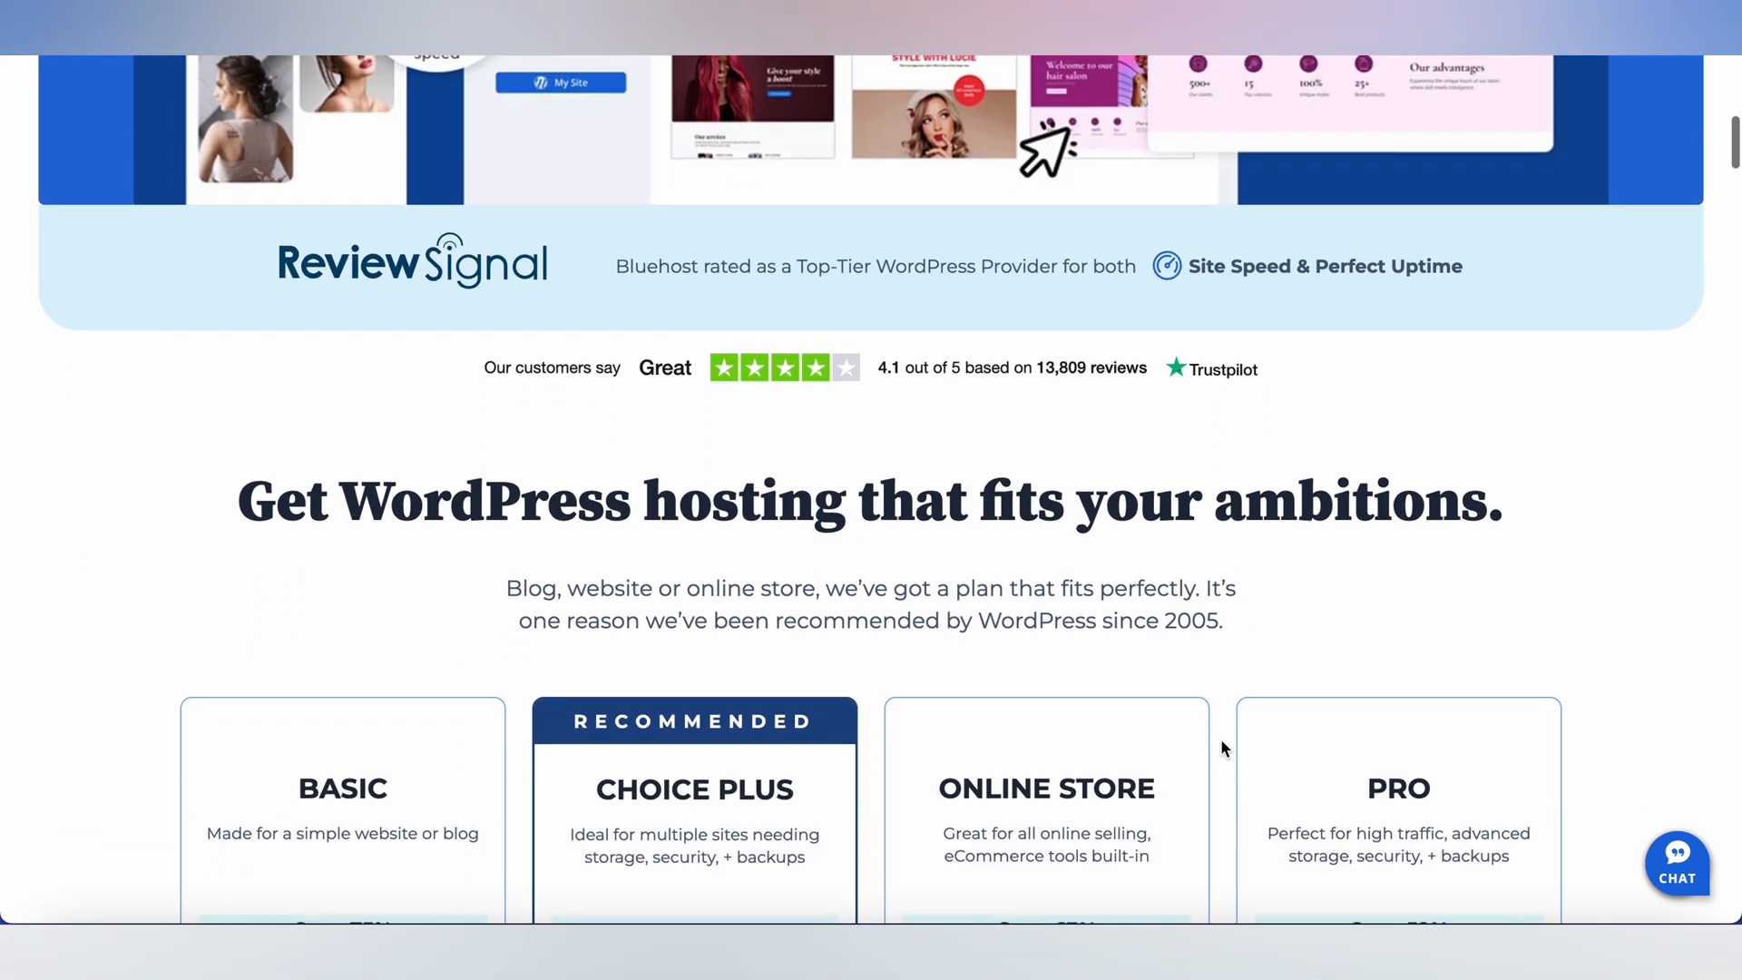
{"action": "scroll", "scroll_direction": "down", "scroll_amount": 3}
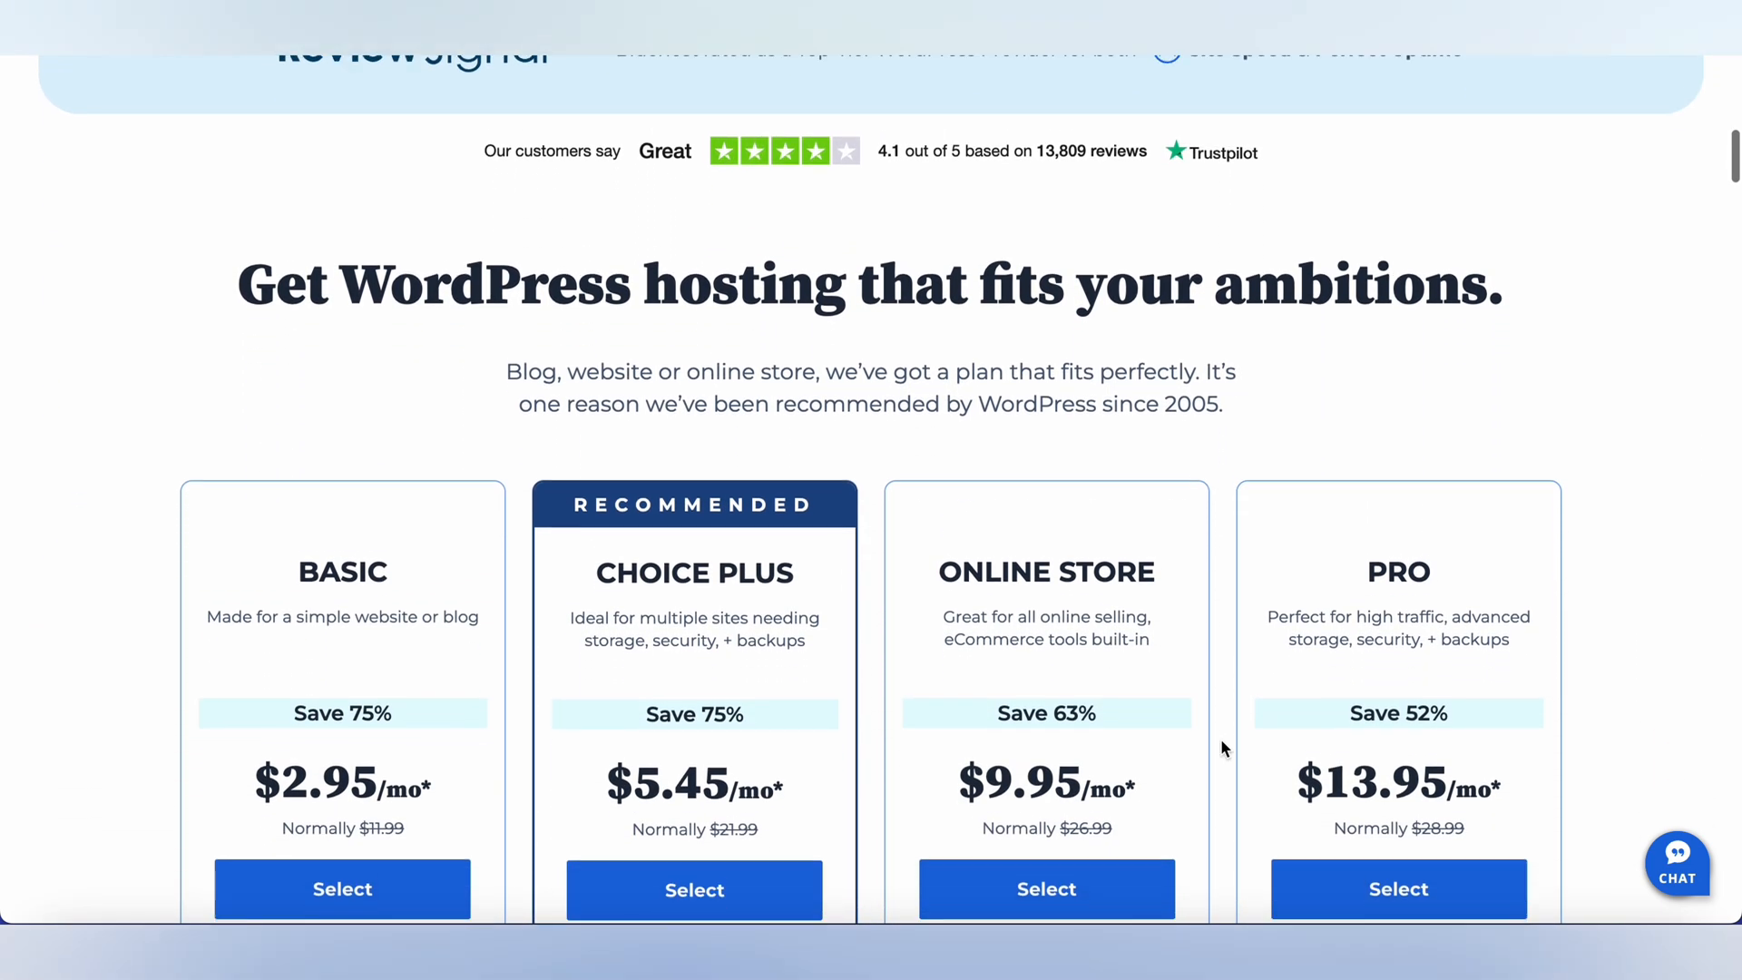
{"action": "scroll", "scroll_direction": "down", "scroll_amount": 3}
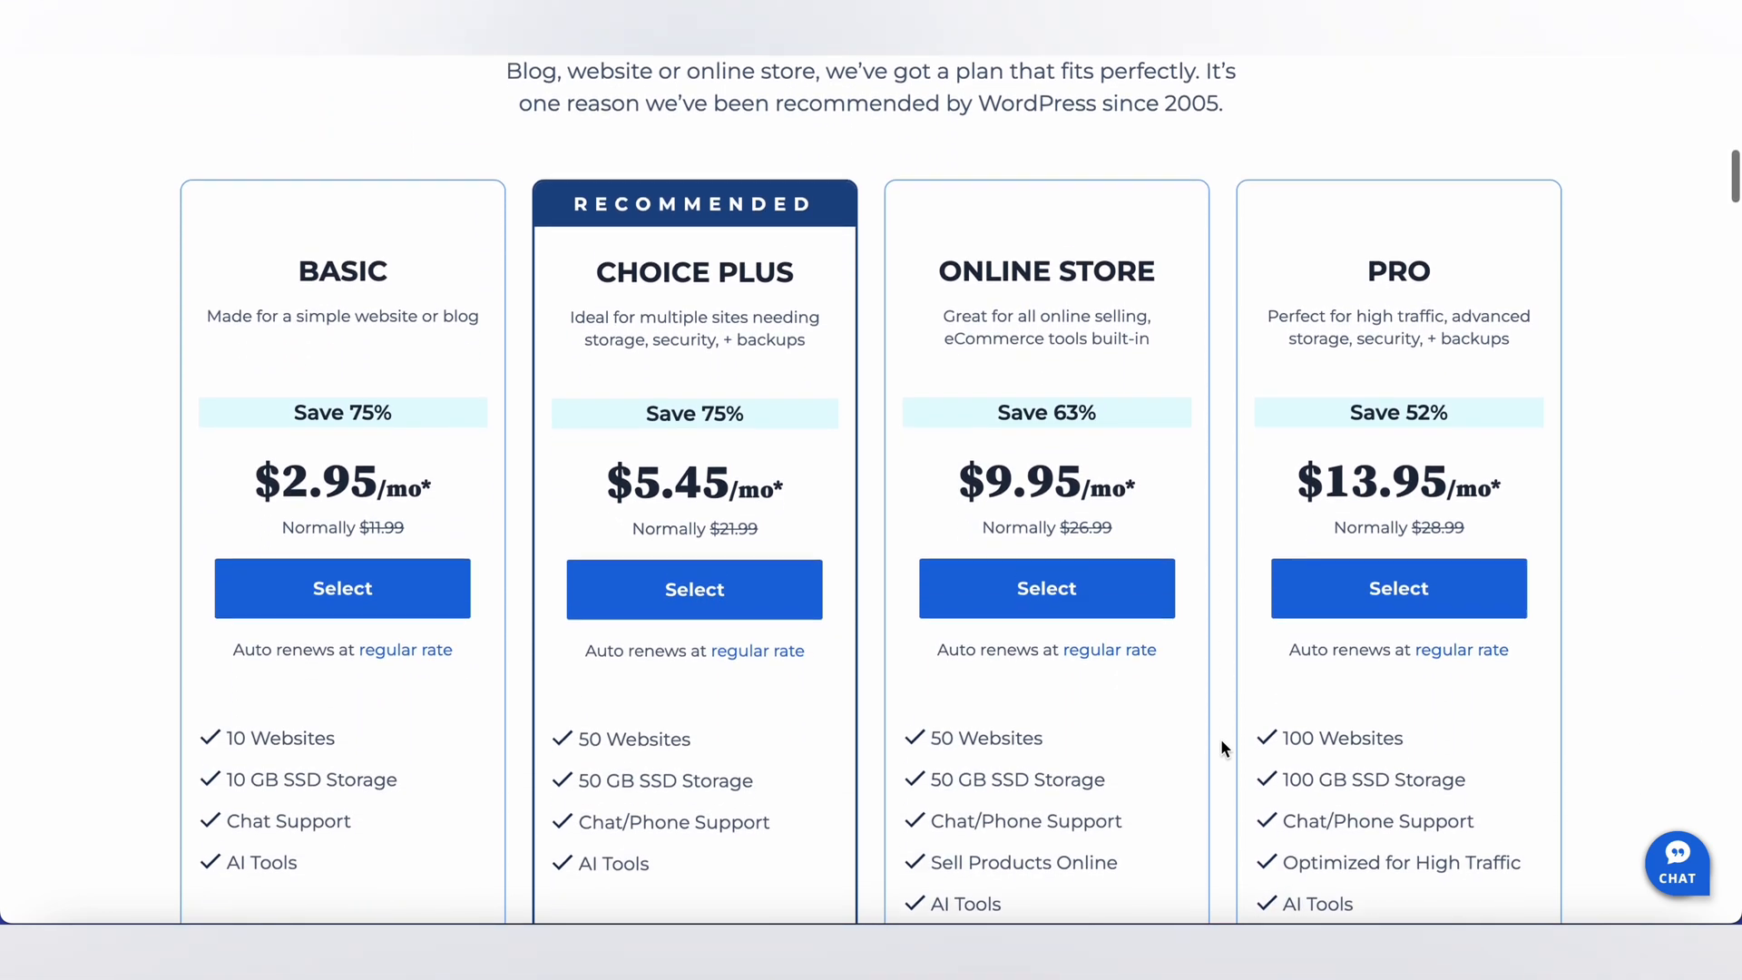
{"action": "scroll", "scroll_direction": "down", "scroll_amount": 3}
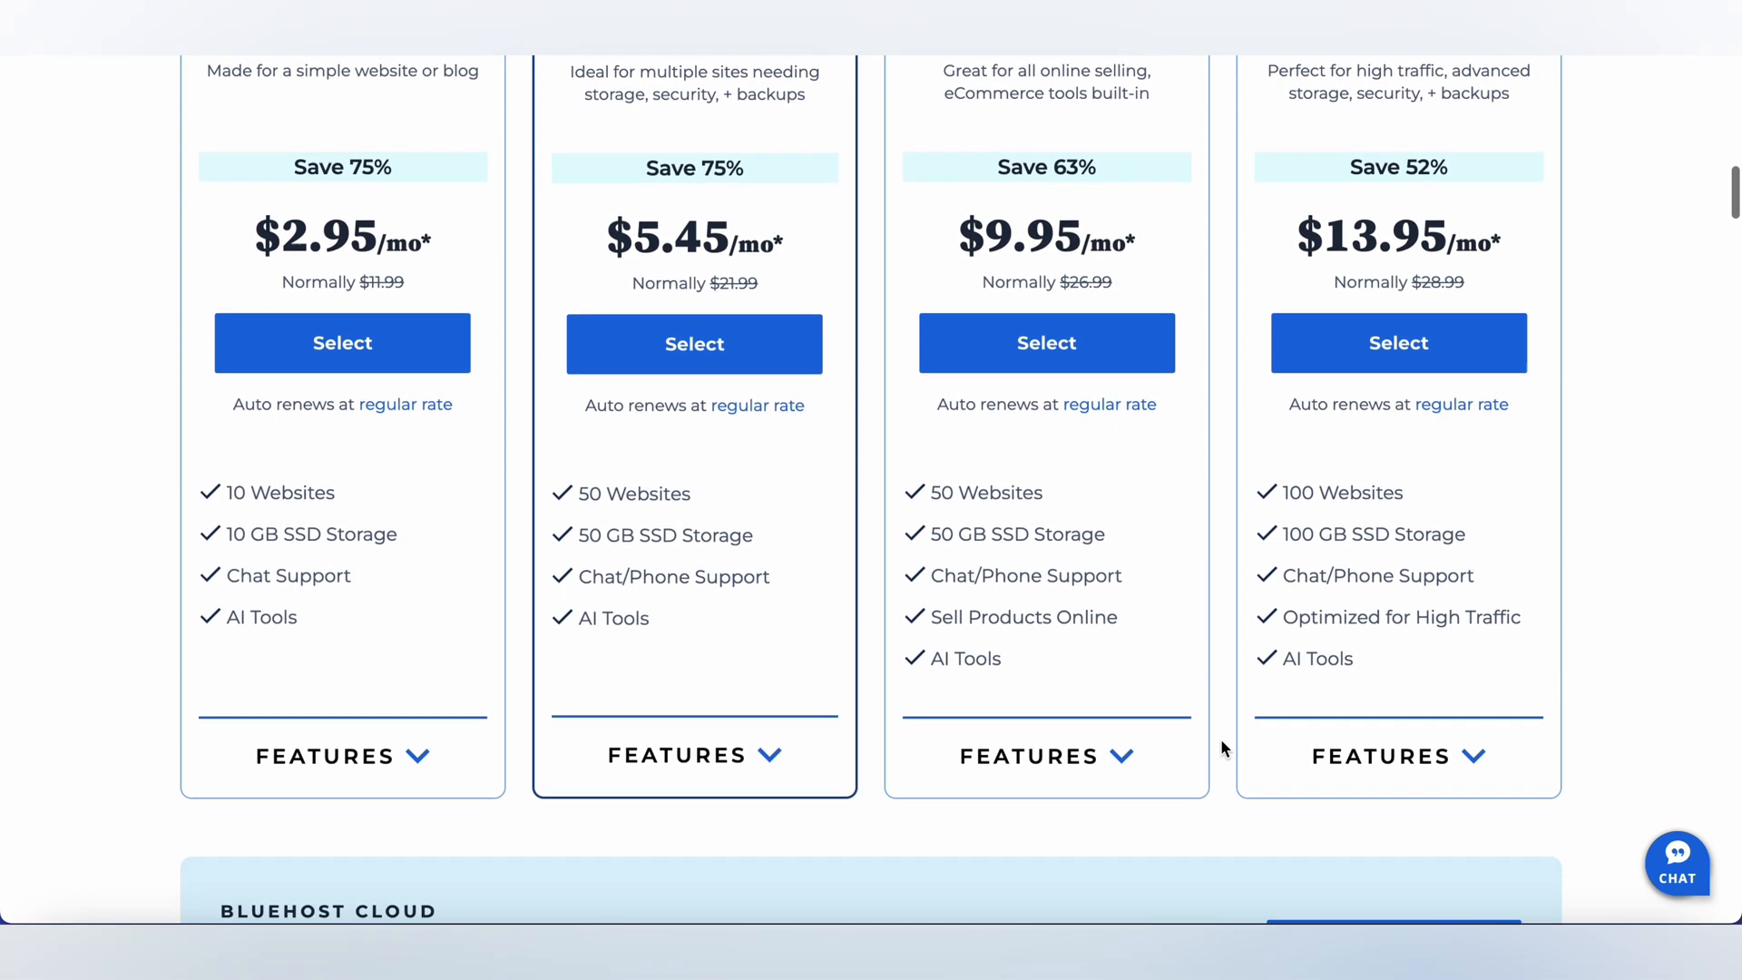
{"action": "scroll", "scroll_direction": "down", "scroll_amount": 3}
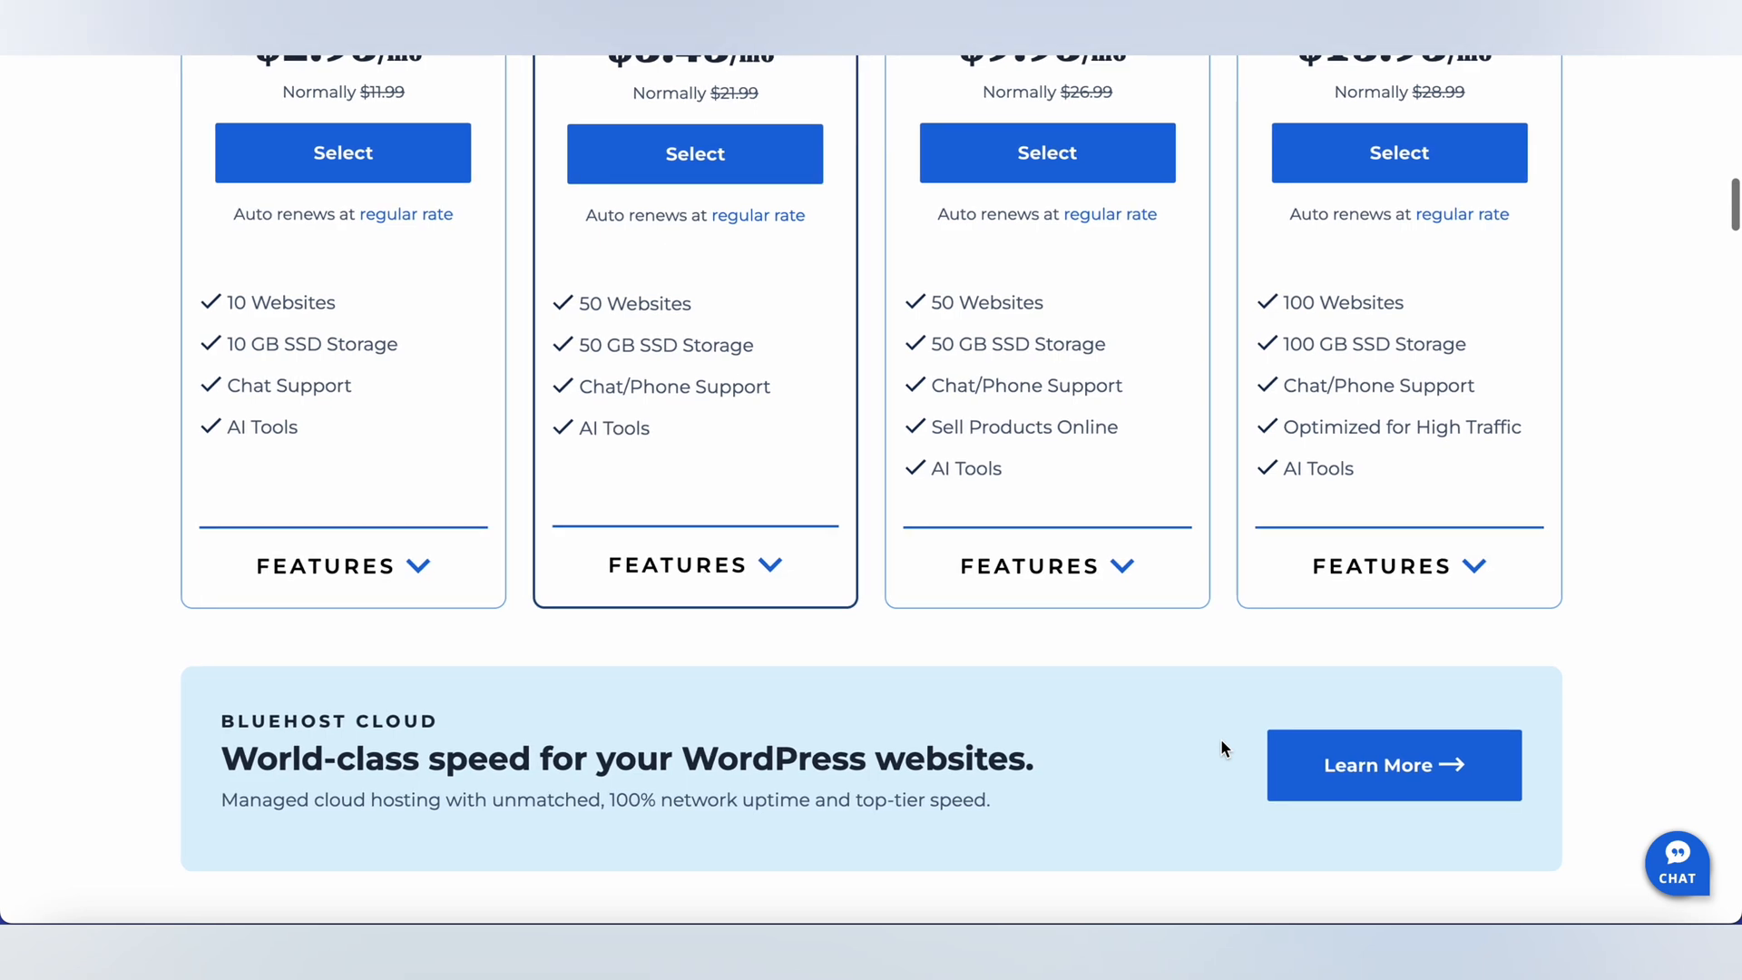
{"action": "scroll", "scroll_direction": "down", "scroll_amount": 3}
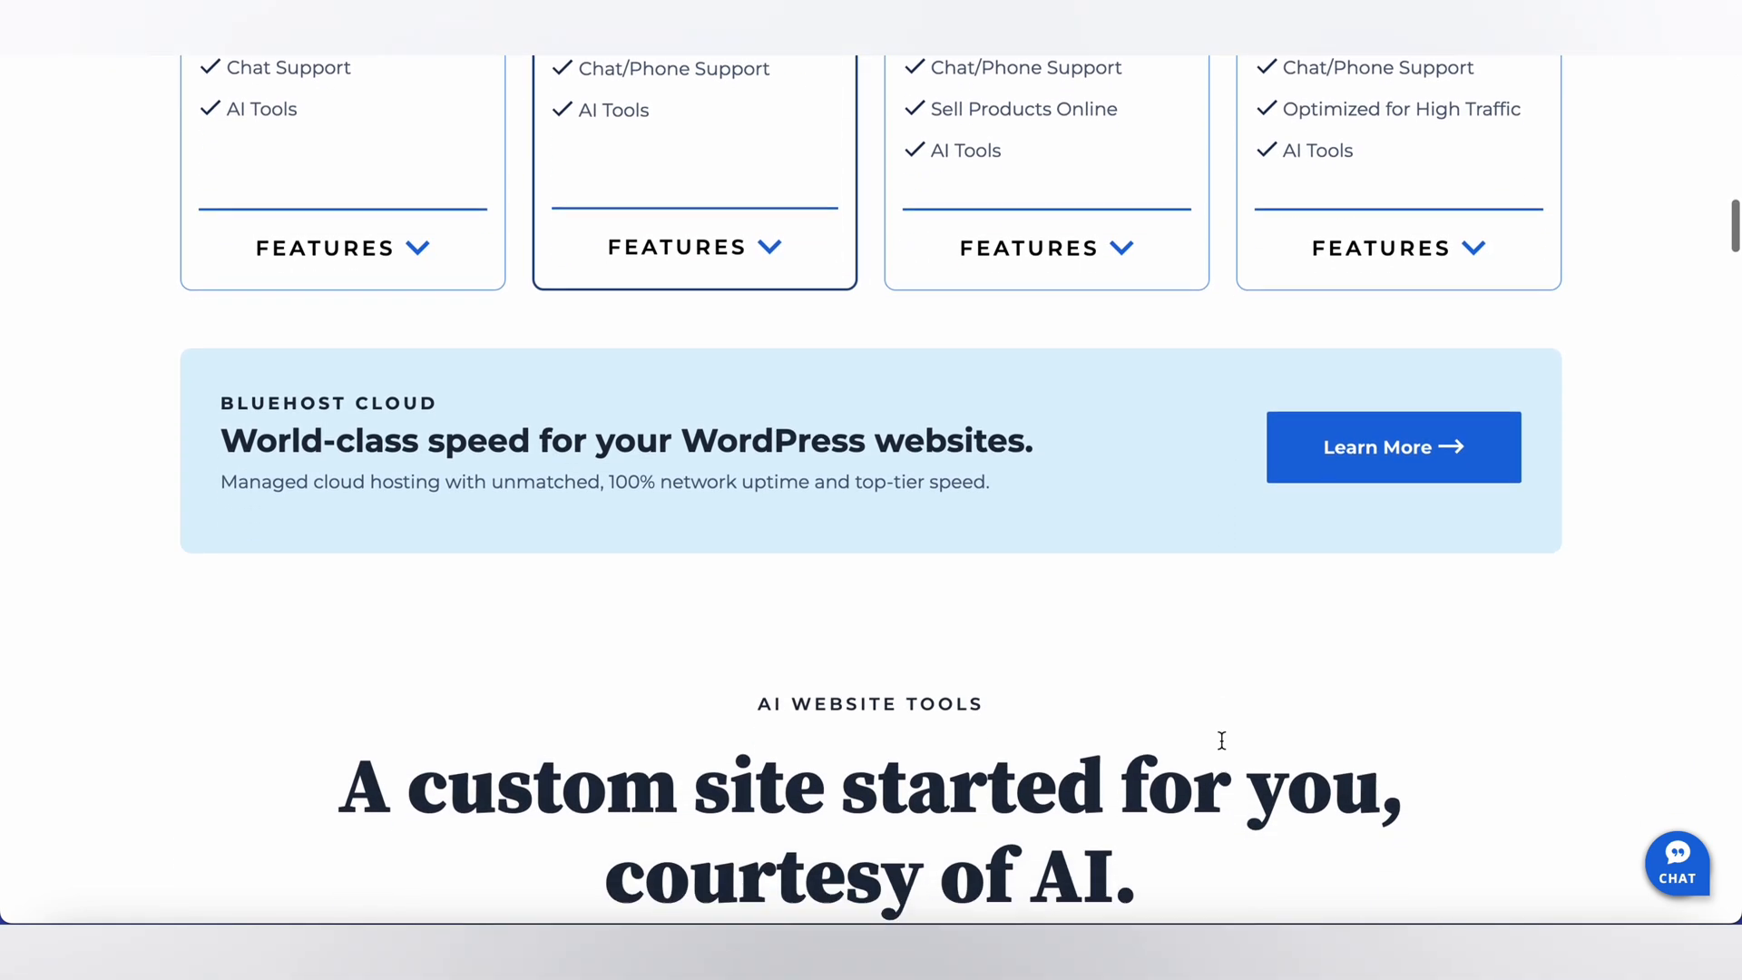
{"action": "scroll", "scroll_direction": "down", "scroll_amount": 3}
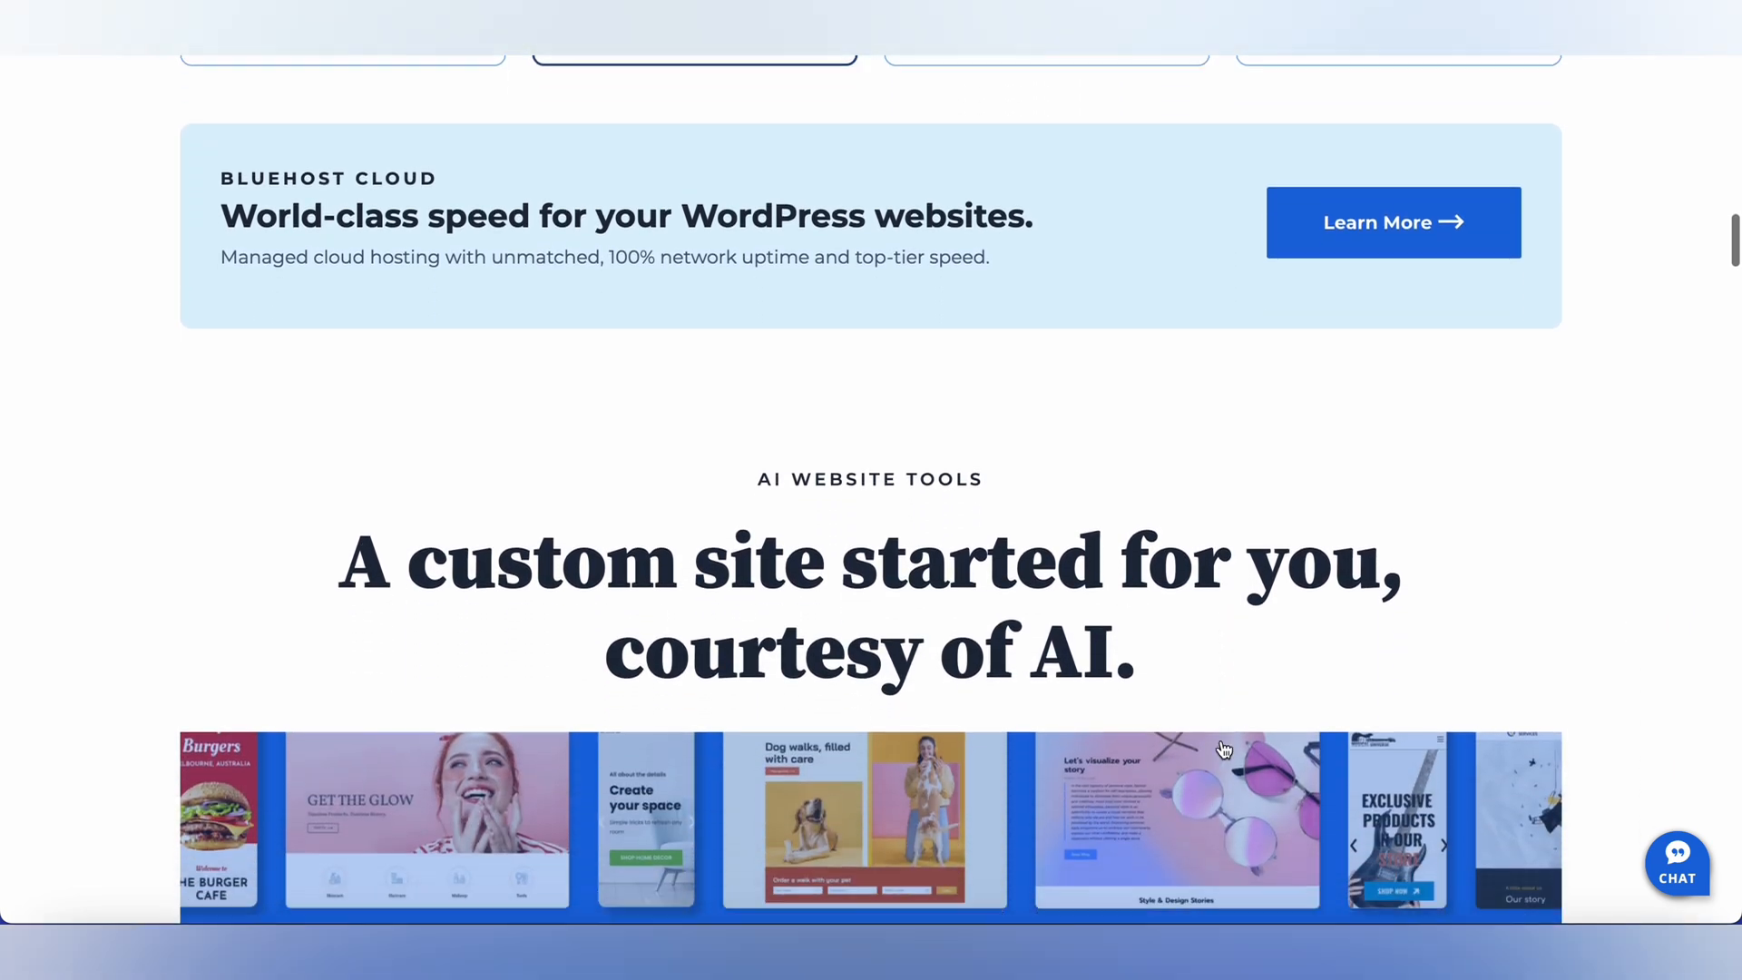
{"action": "scroll", "scroll_direction": "down", "scroll_amount": 3}
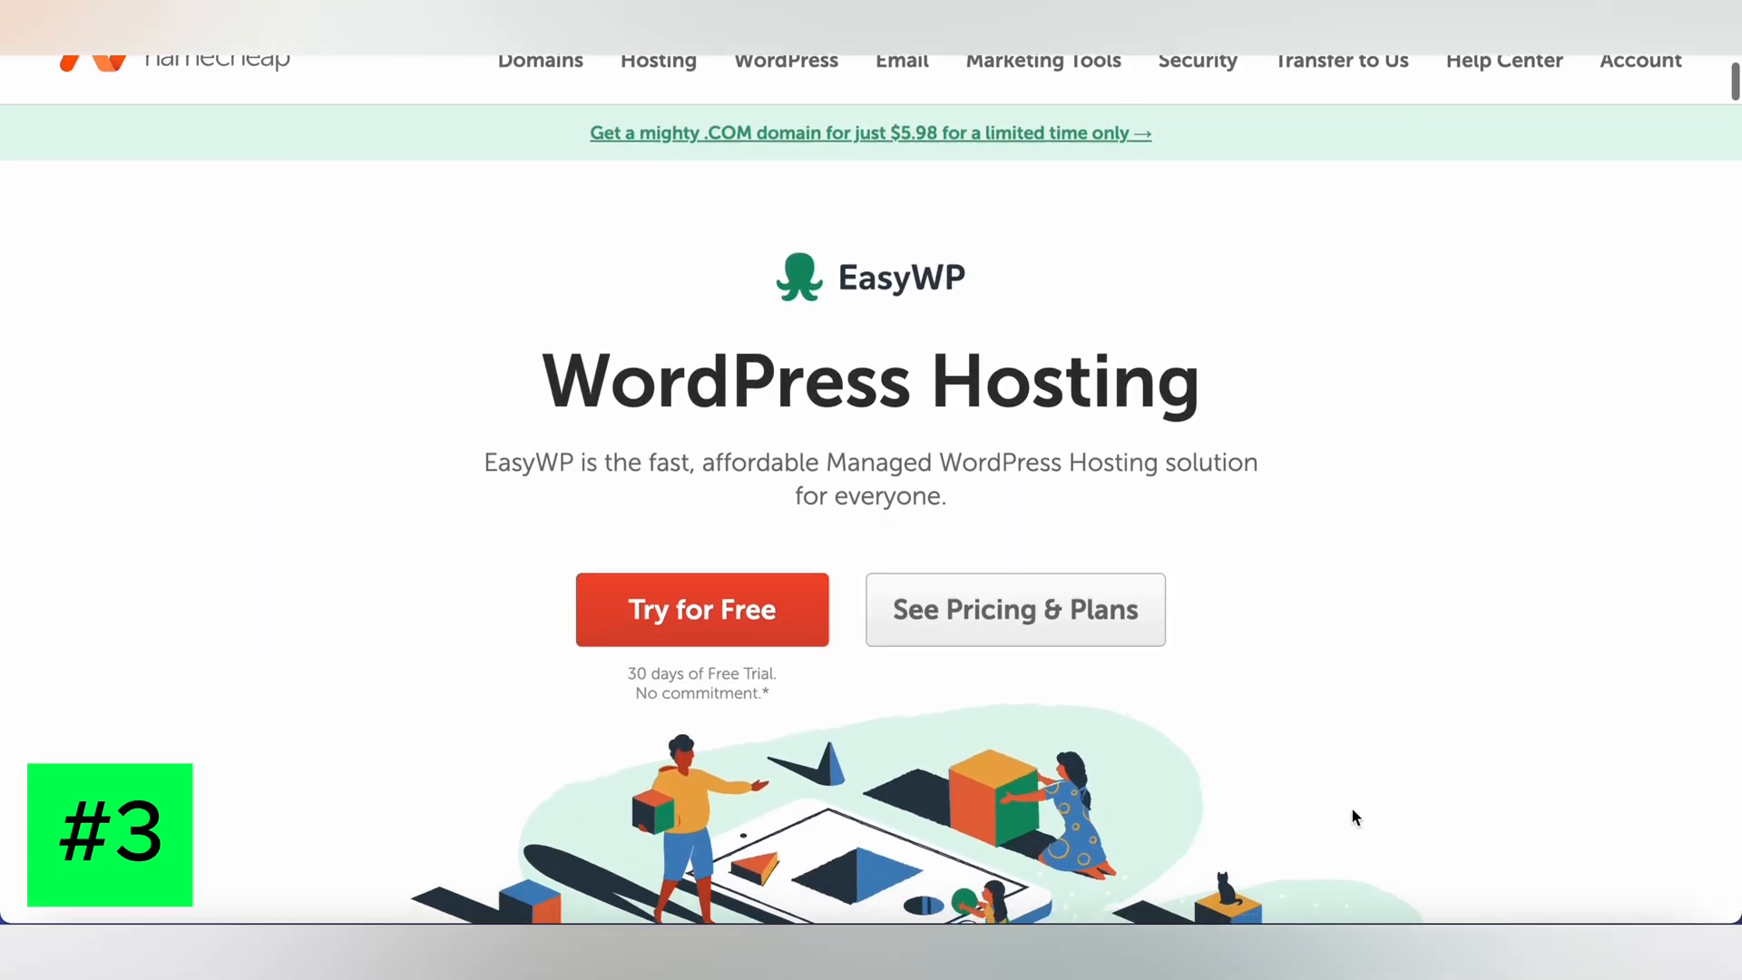
{"action": "scroll", "scroll_direction": "down", "scroll_amount": 3}
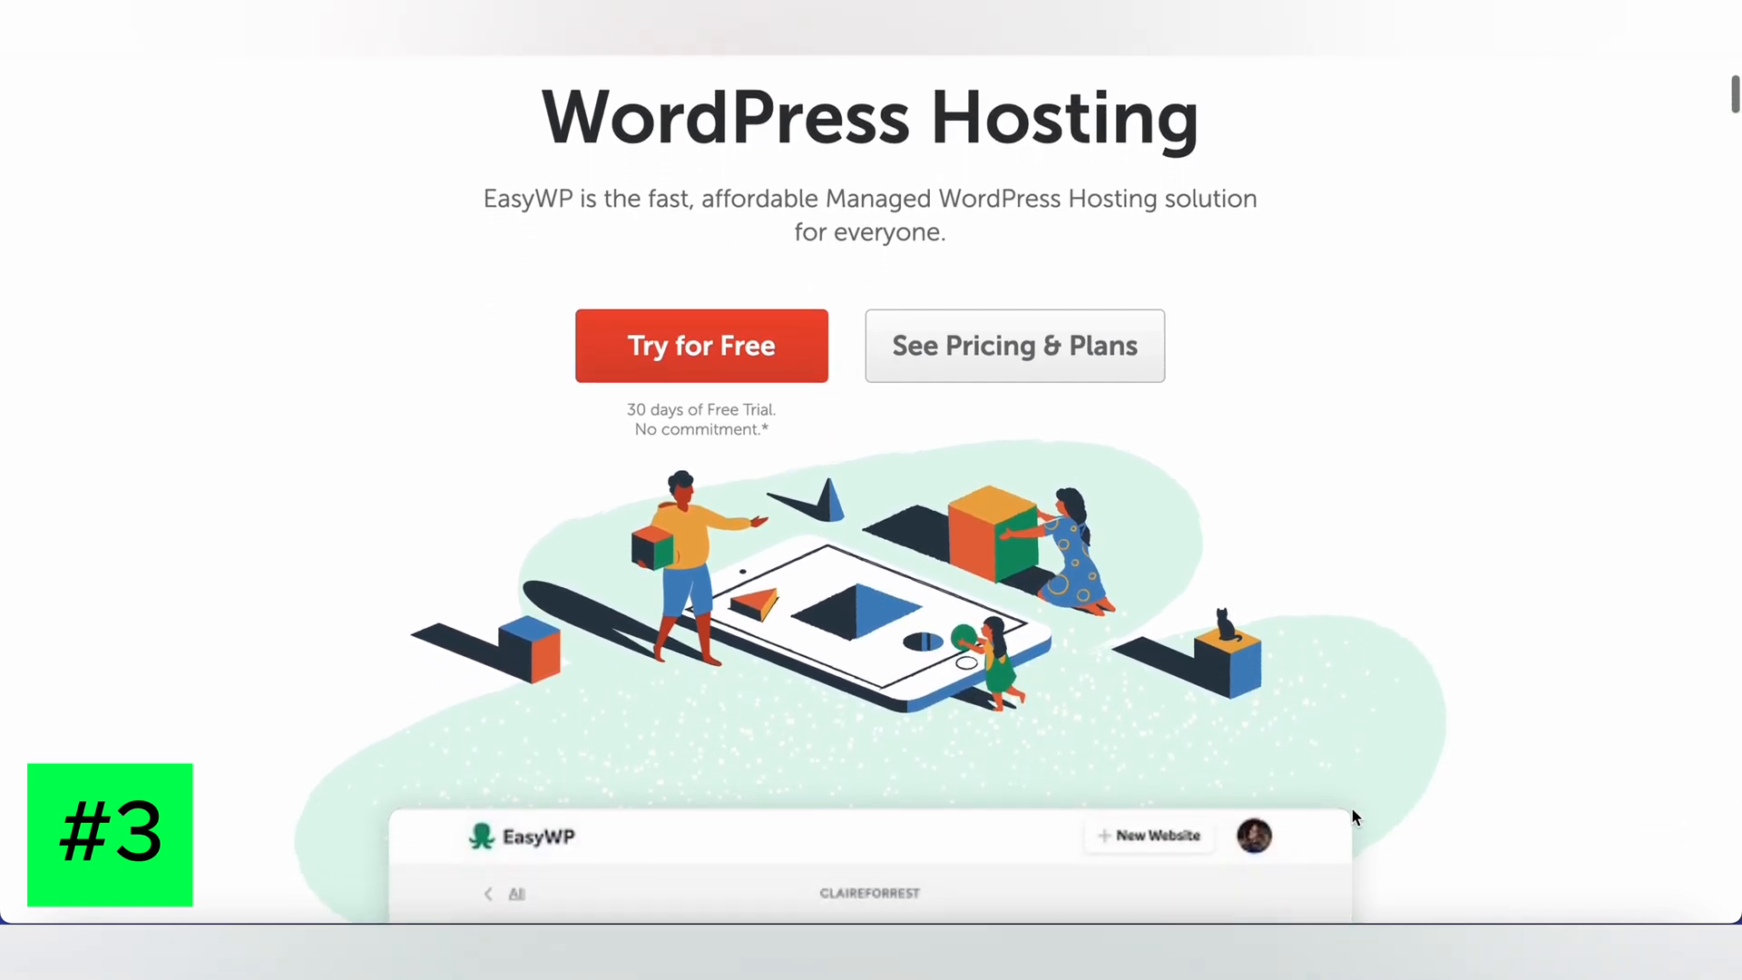
{"action": "scroll", "scroll_direction": "down", "scroll_amount": 3}
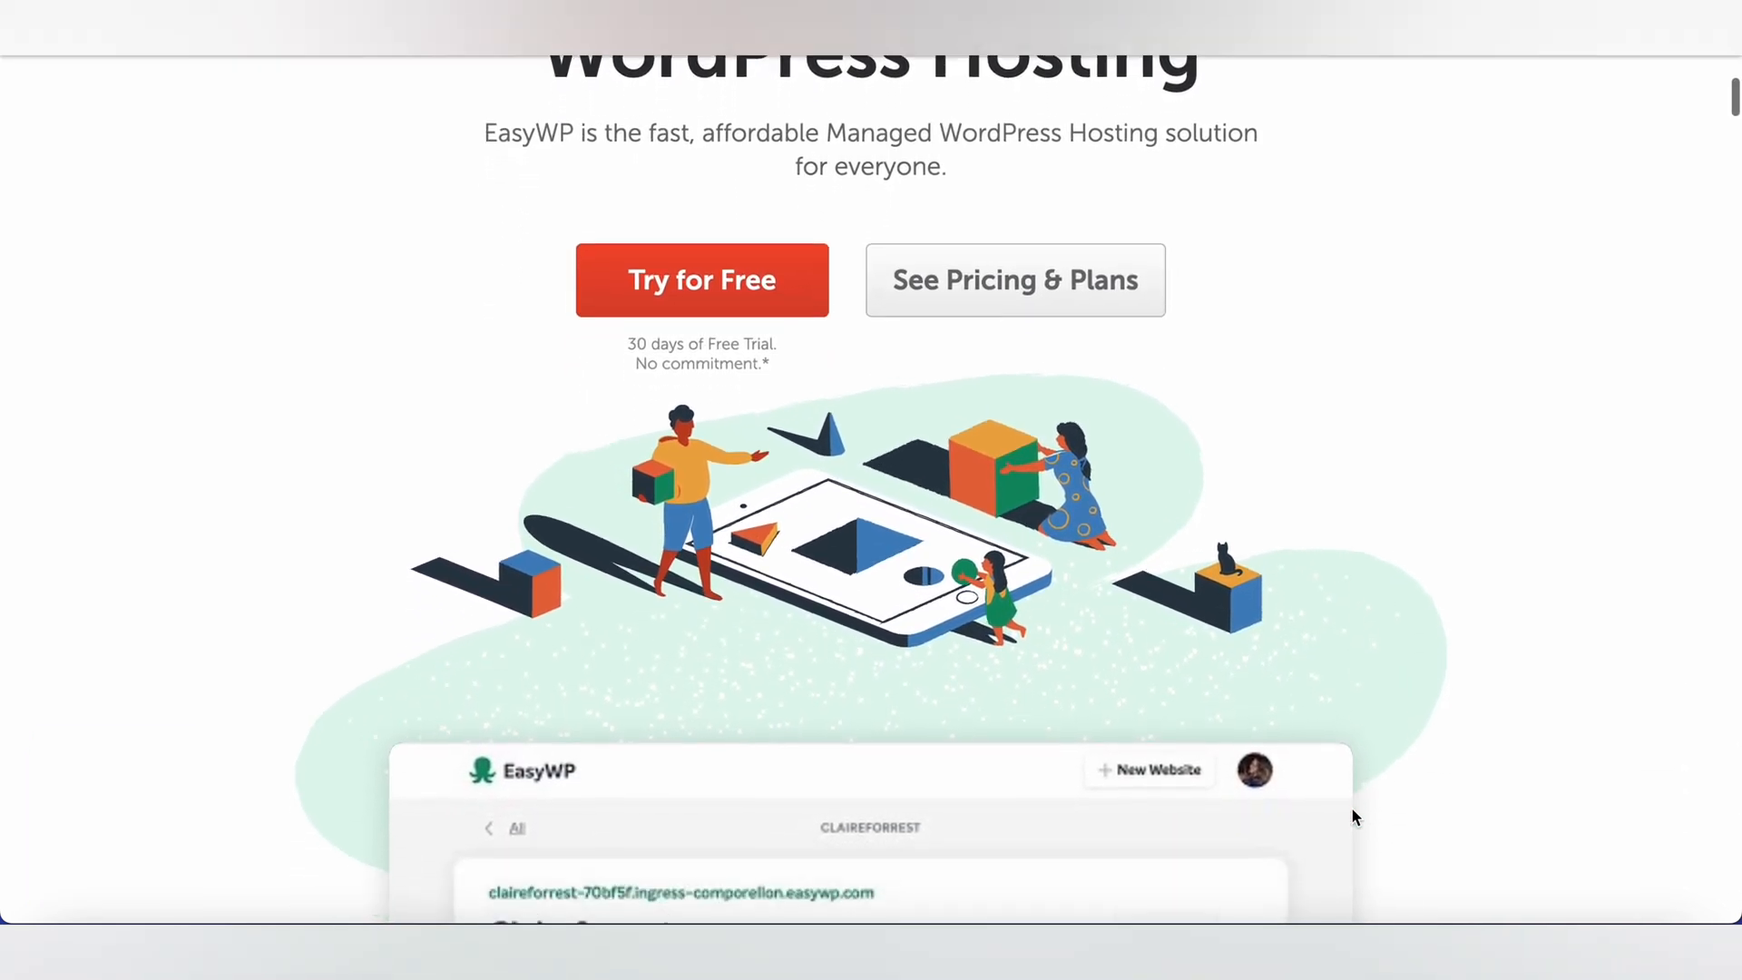
{"action": "scroll", "scroll_direction": "down", "scroll_amount": 3}
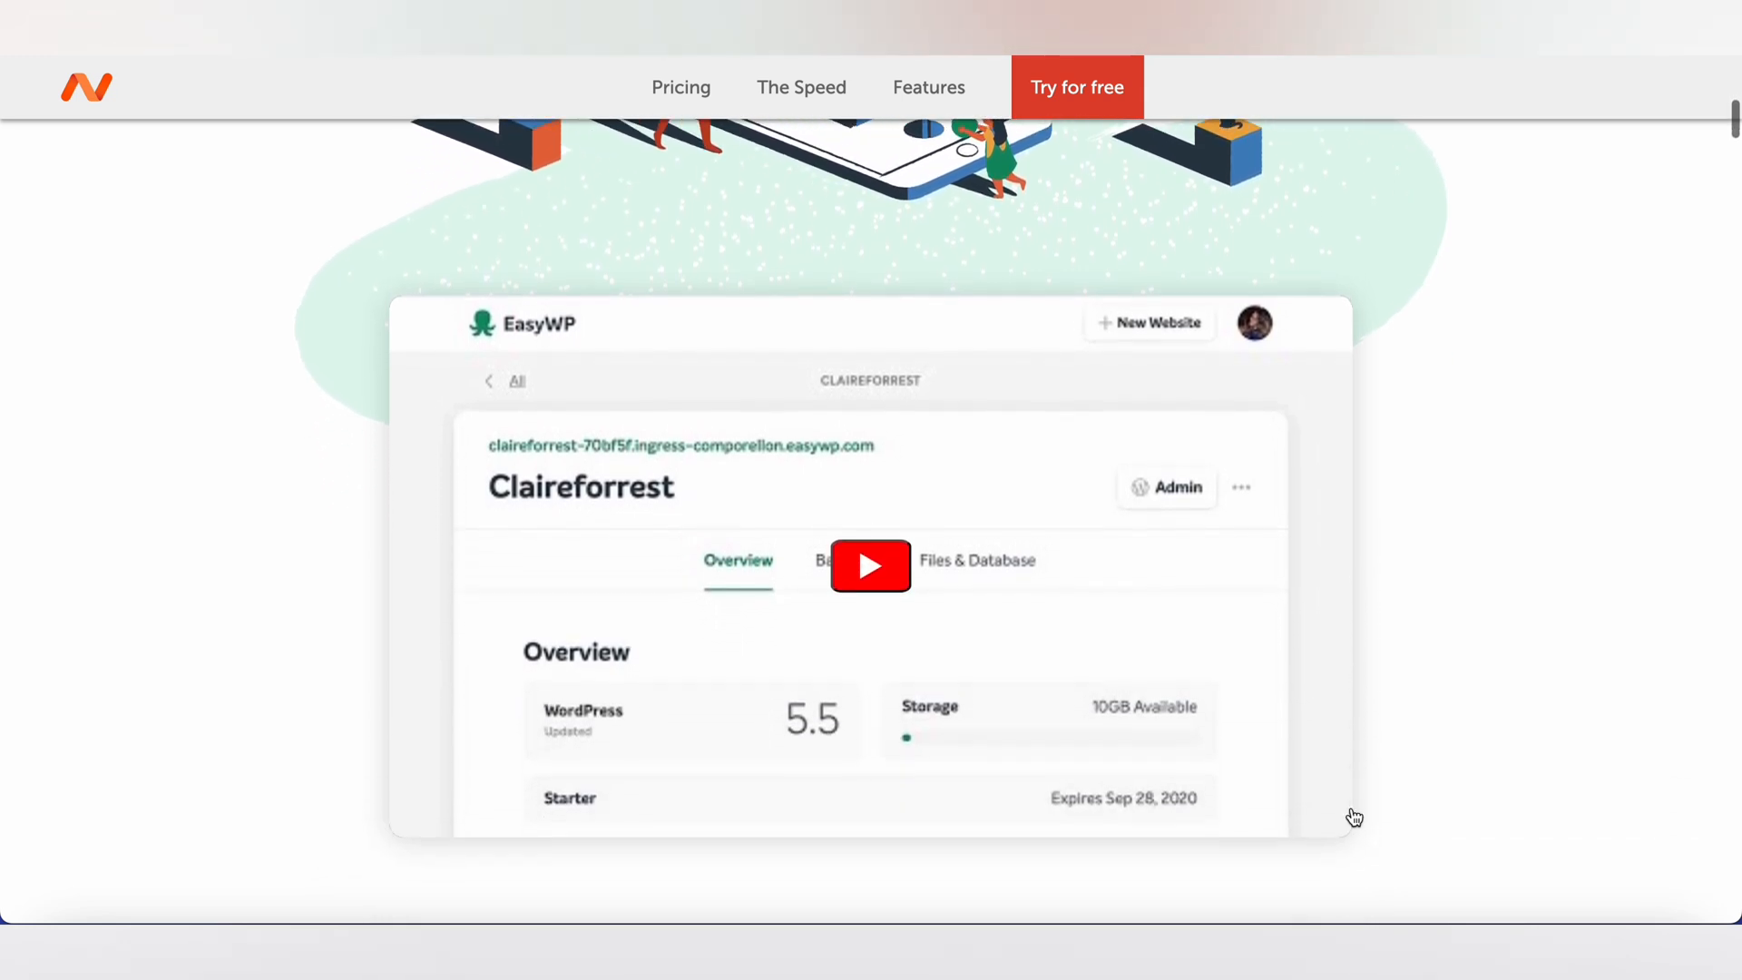
{"action": "scroll", "scroll_direction": "down", "scroll_amount": 3}
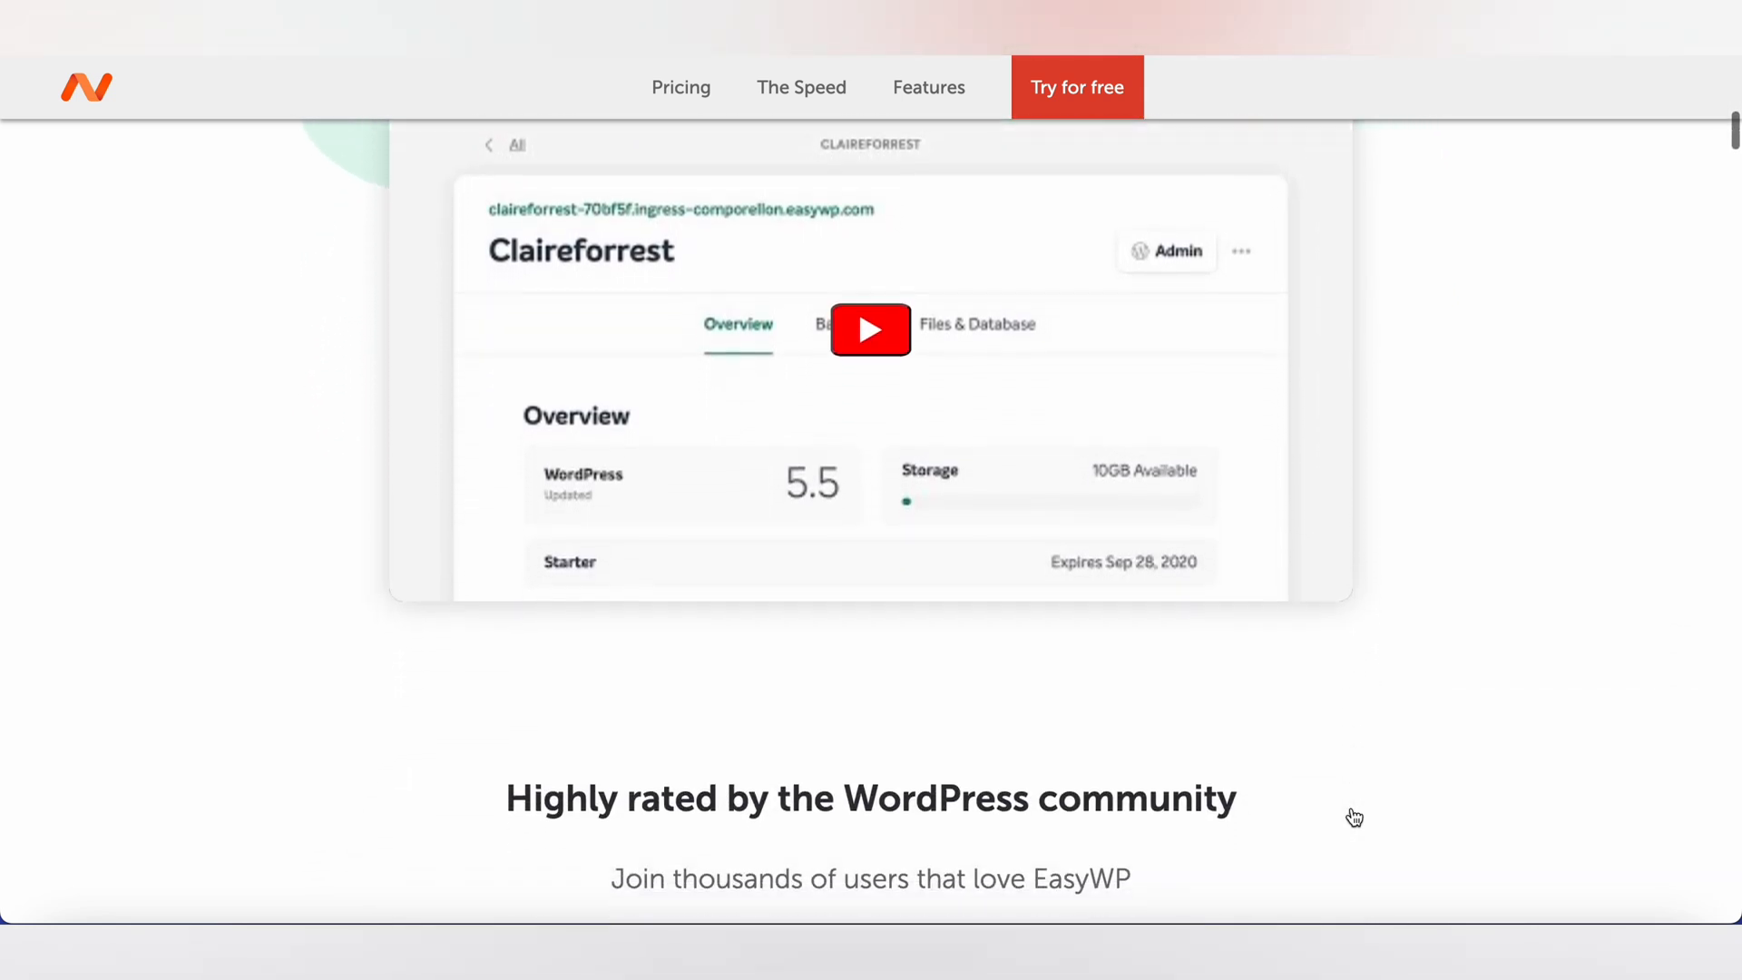
{"action": "scroll", "scroll_direction": "down", "scroll_amount": 3}
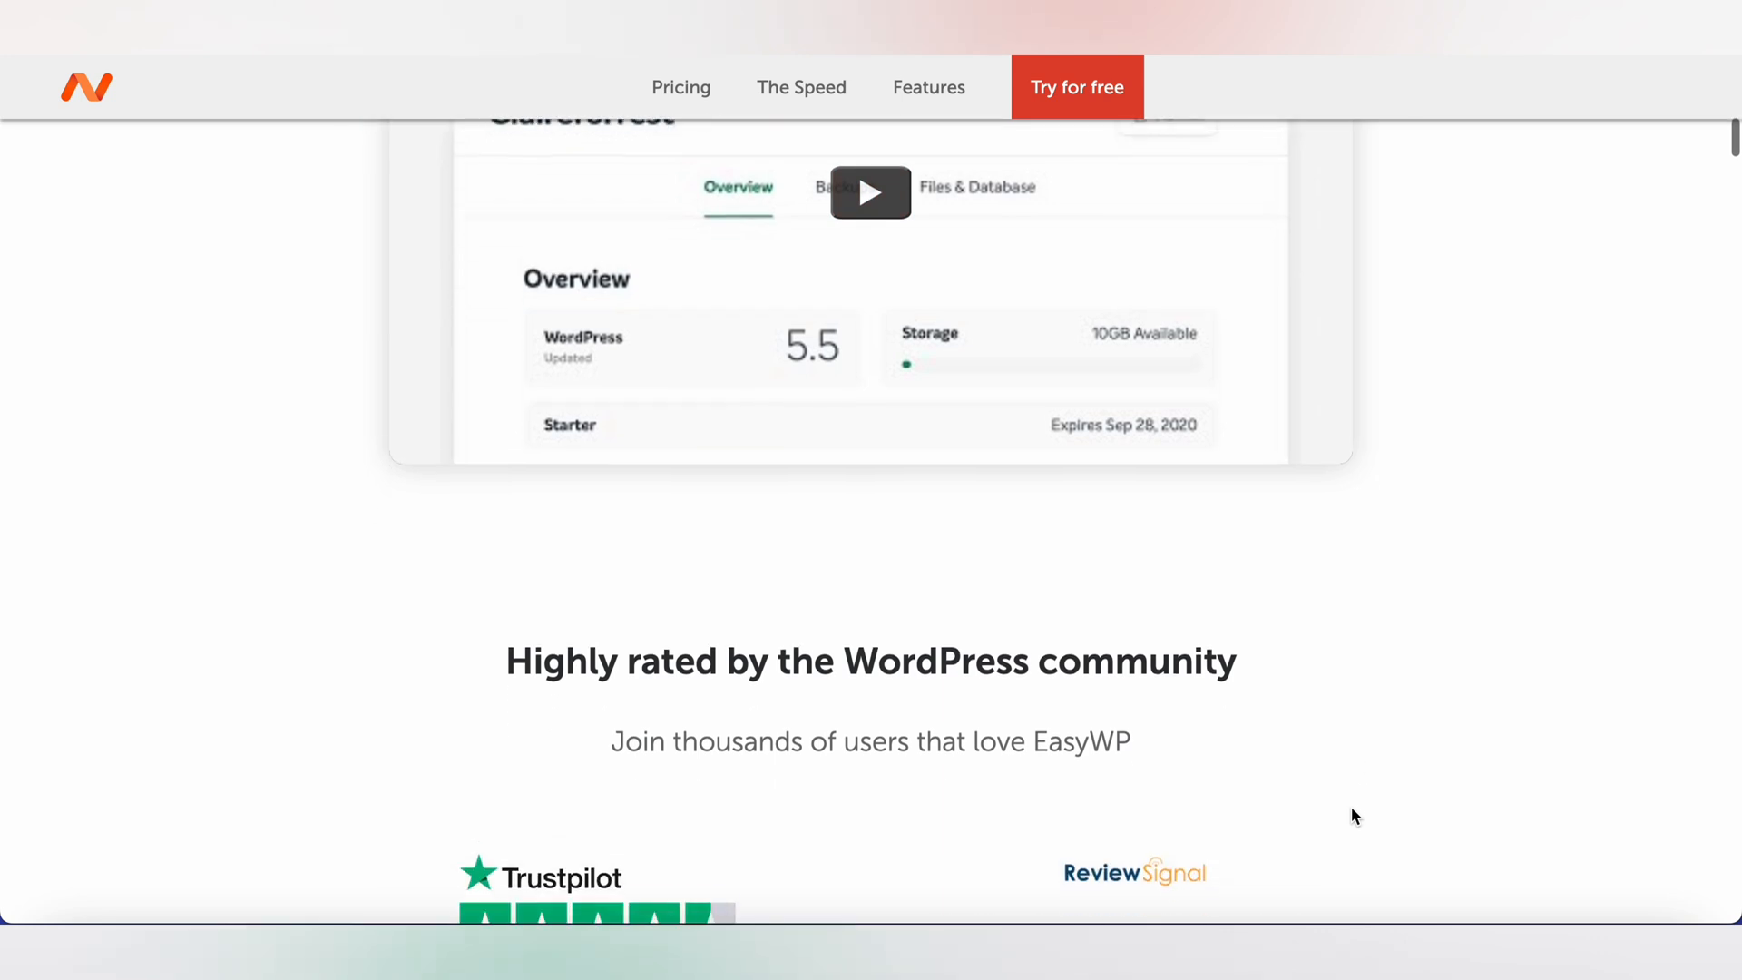
{"action": "scroll", "scroll_direction": "down", "scroll_amount": 3}
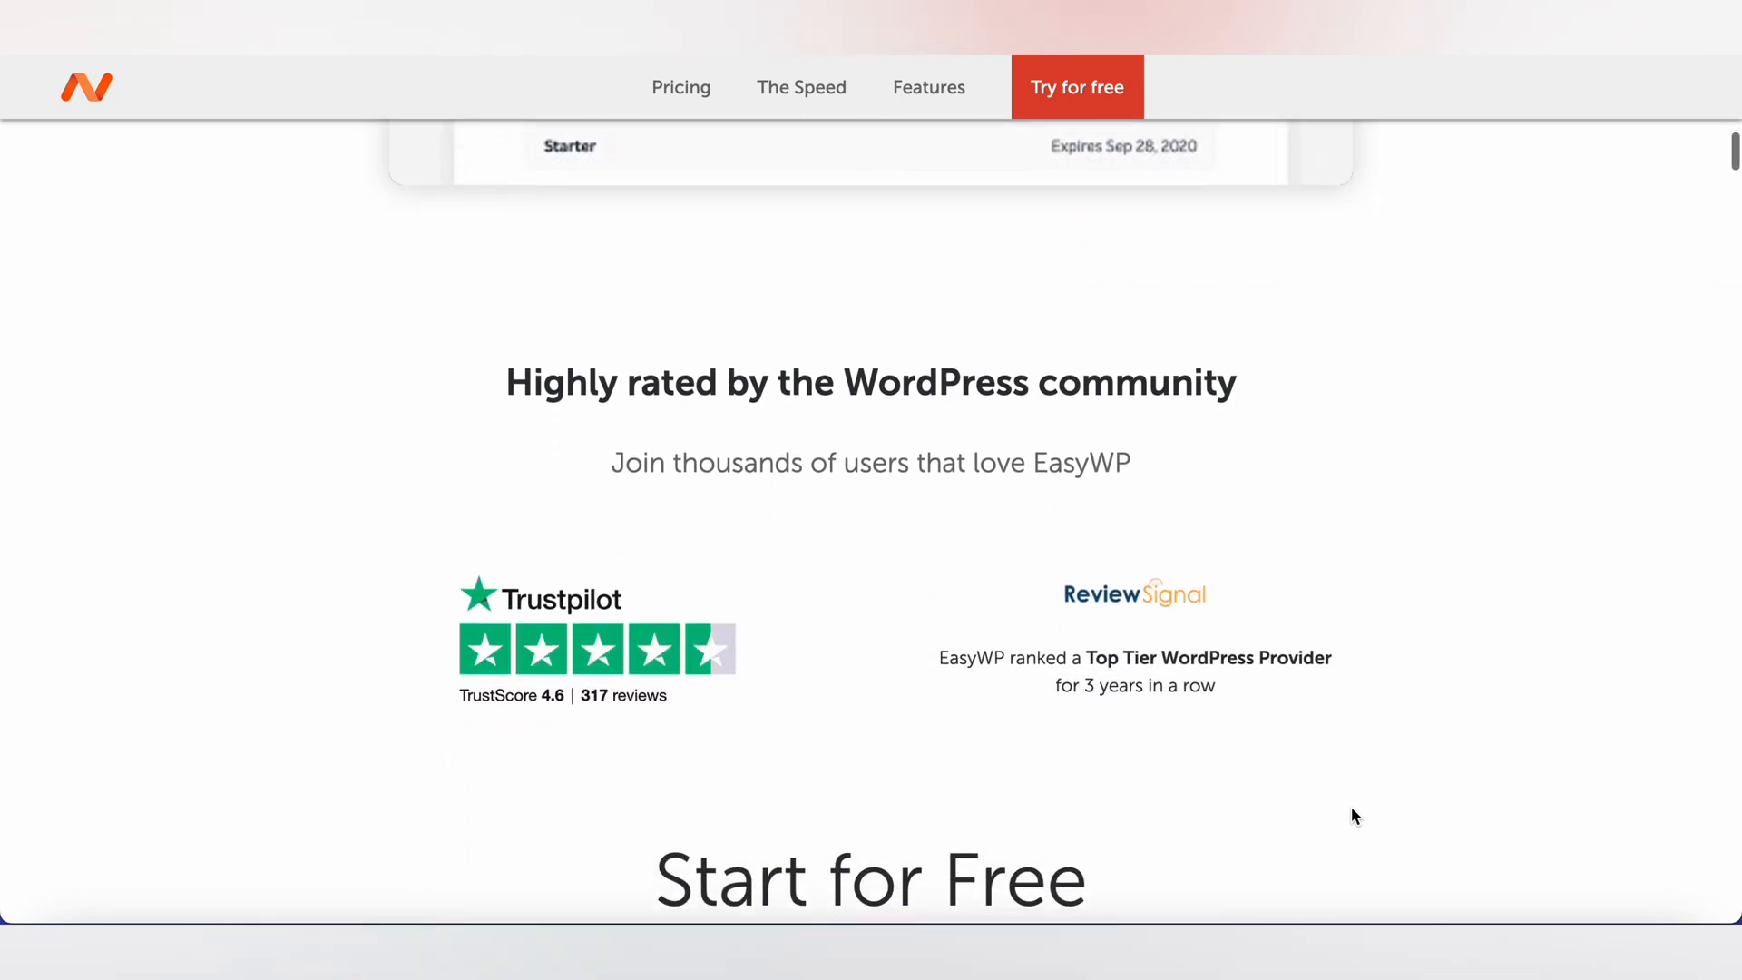
{"action": "scroll", "scroll_direction": "down", "scroll_amount": 3}
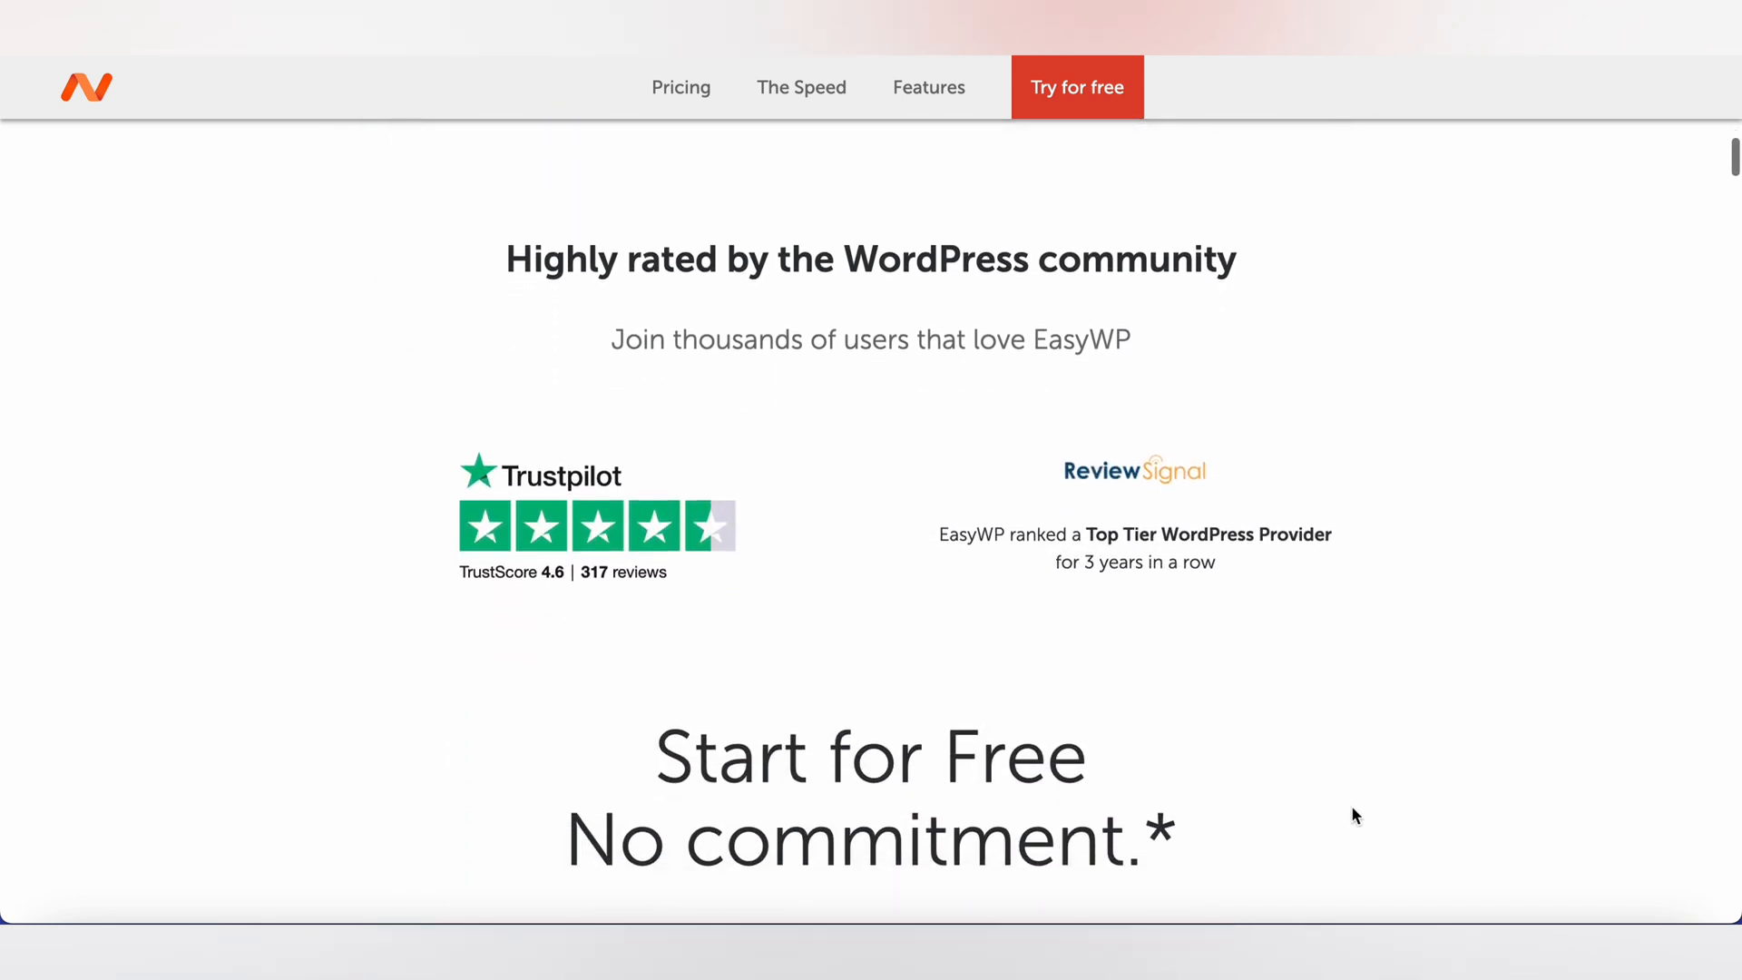
{"action": "scroll", "scroll_direction": "down", "scroll_amount": 3}
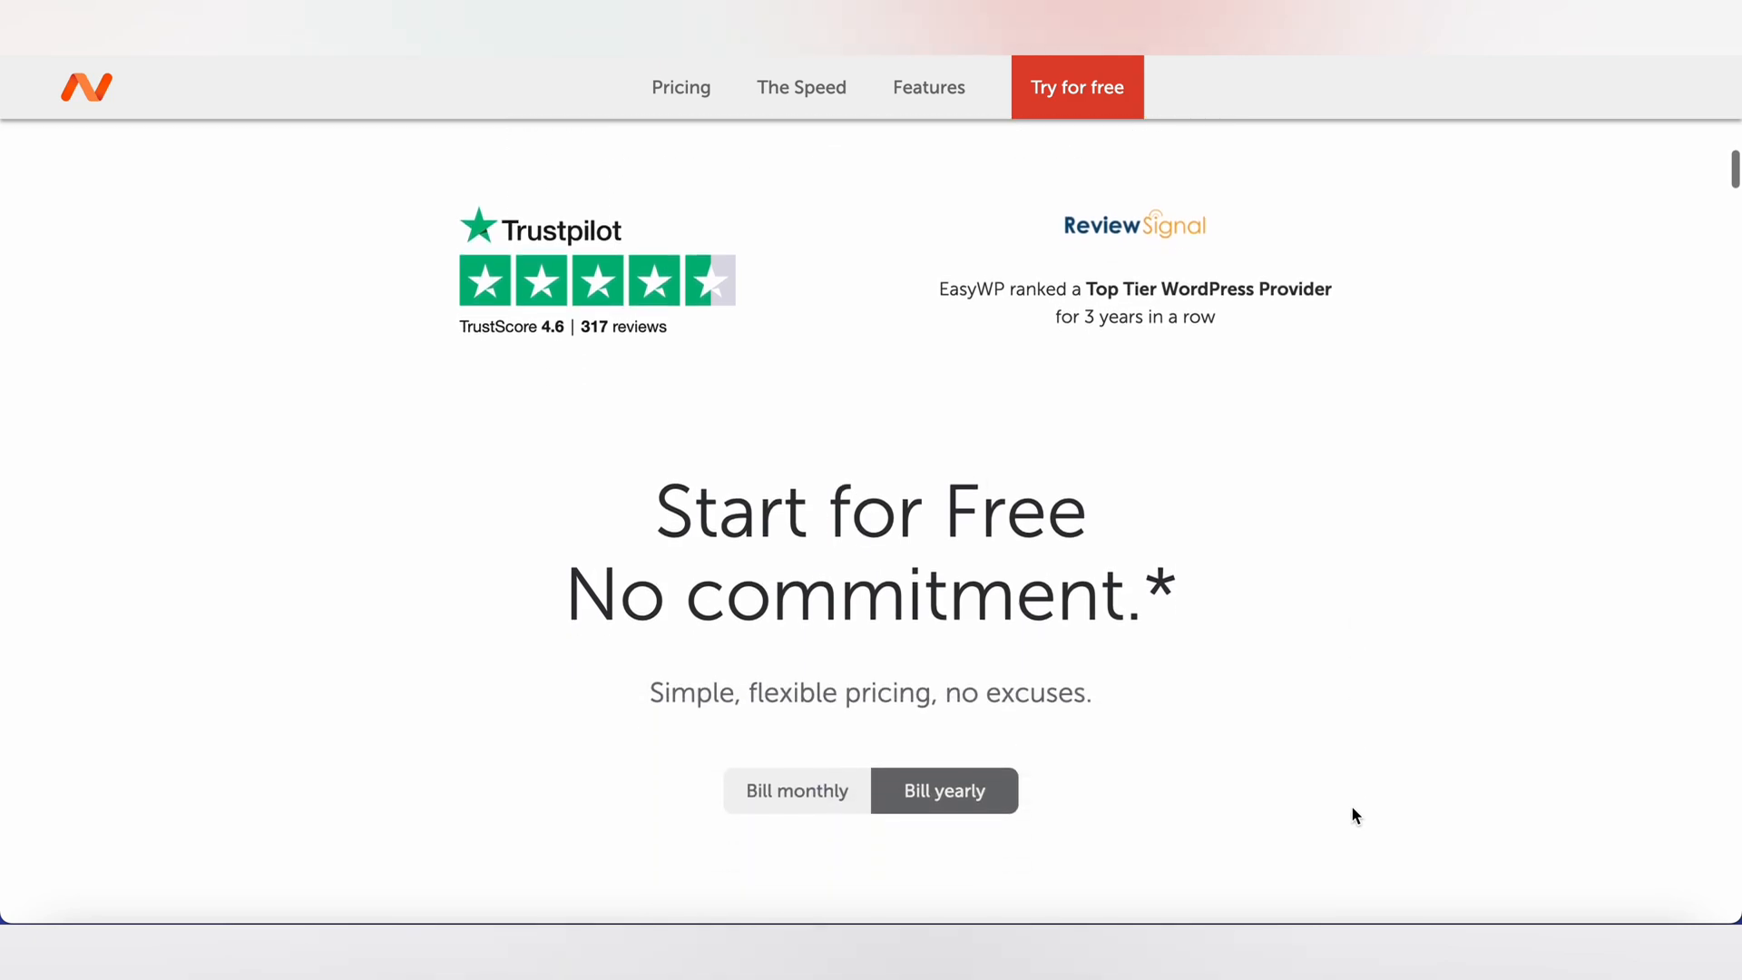